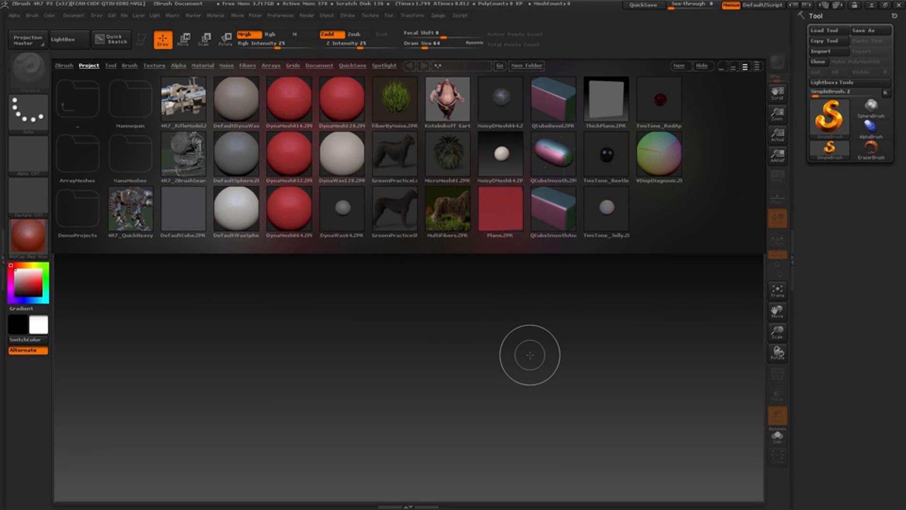
pyautogui.moveTo(358, 370)
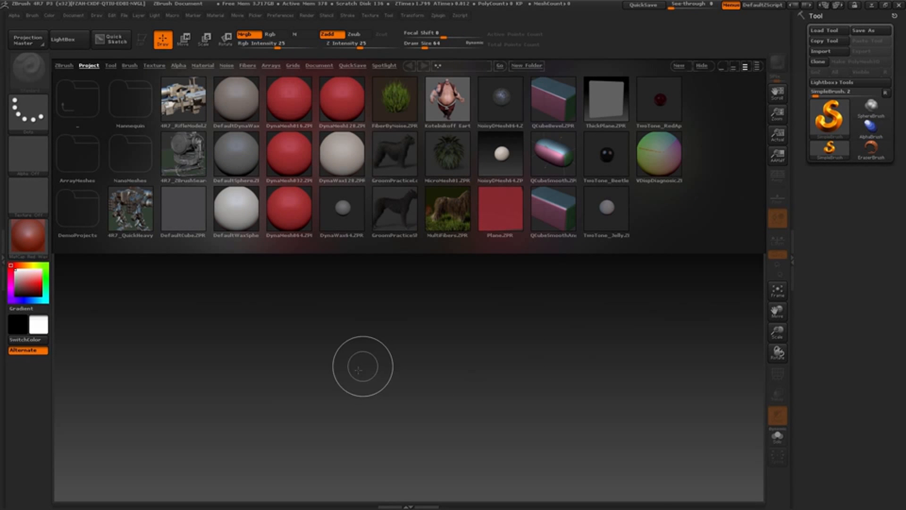
pyautogui.moveTo(585, 373)
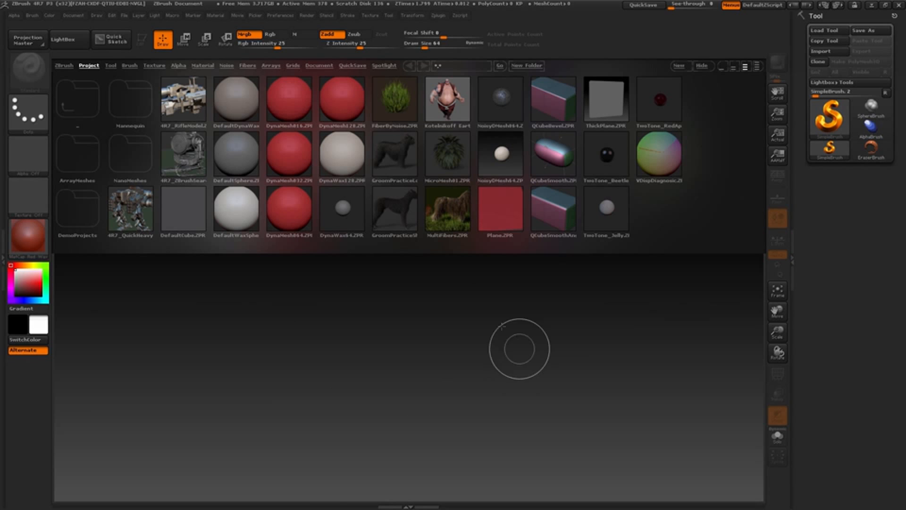
pyautogui.moveTo(385, 404)
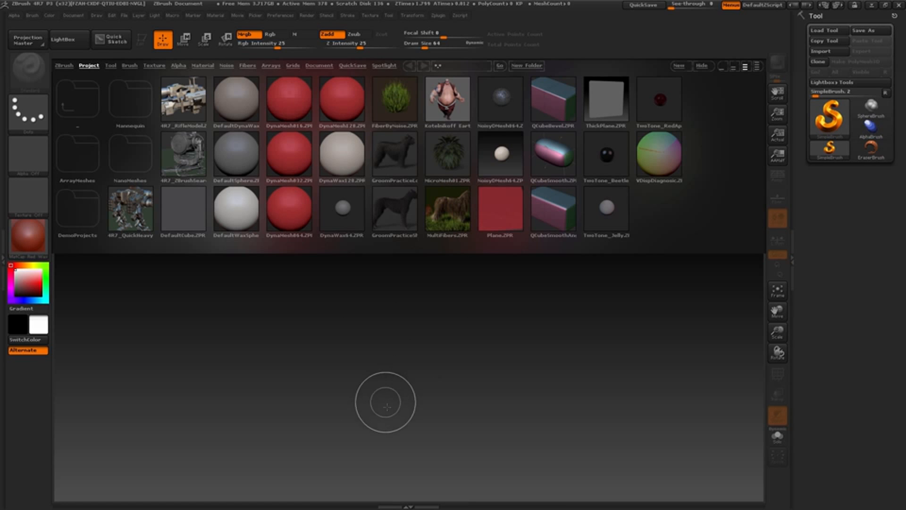
pyautogui.moveTo(391, 417)
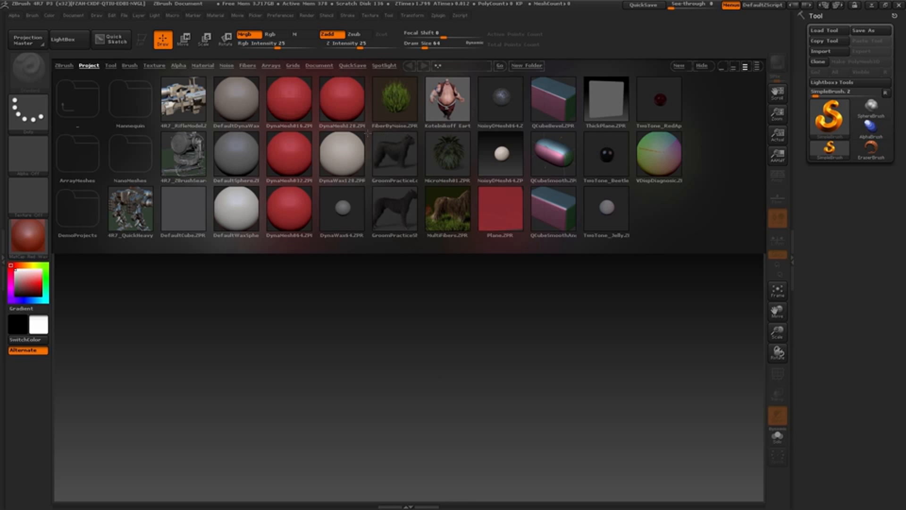
pyautogui.moveTo(65, 39)
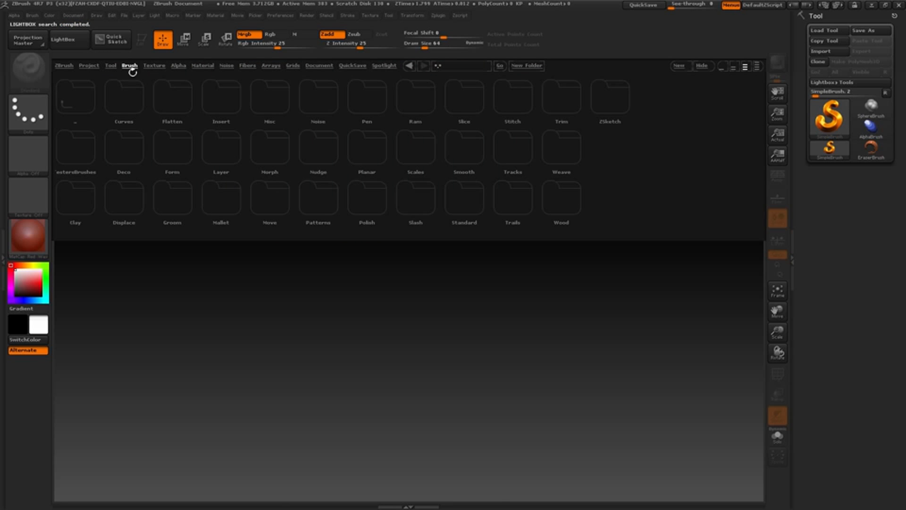
# Close and reopen LightBox, then load the DynaMesh128.ZPR sample project
pyautogui.click(90, 65)
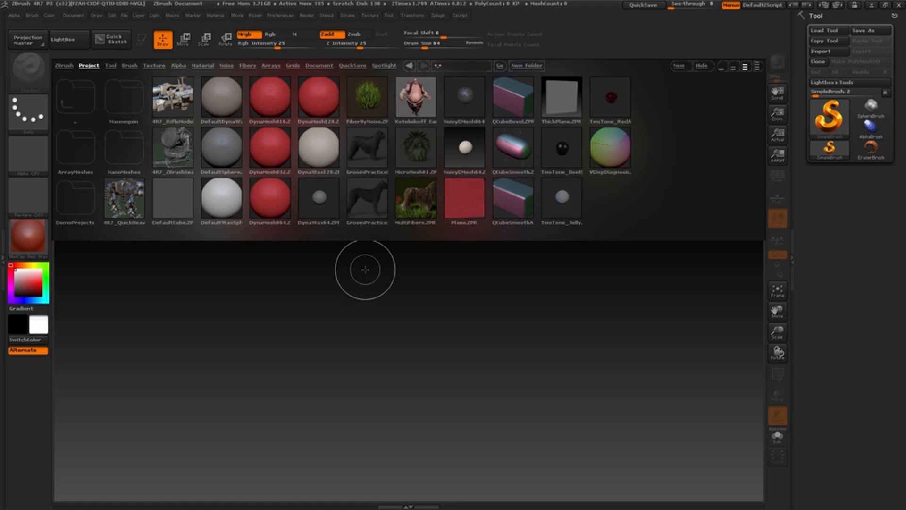
pyautogui.moveTo(361, 274)
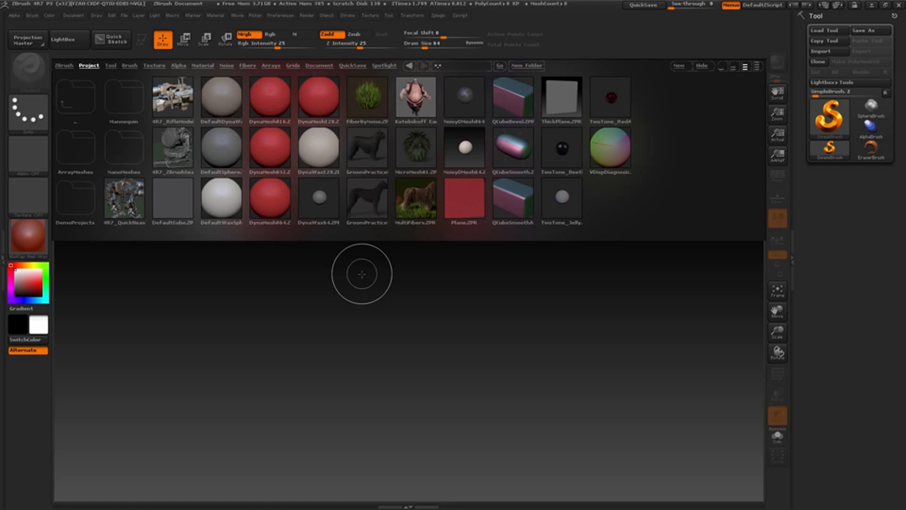
pyautogui.click(62, 38)
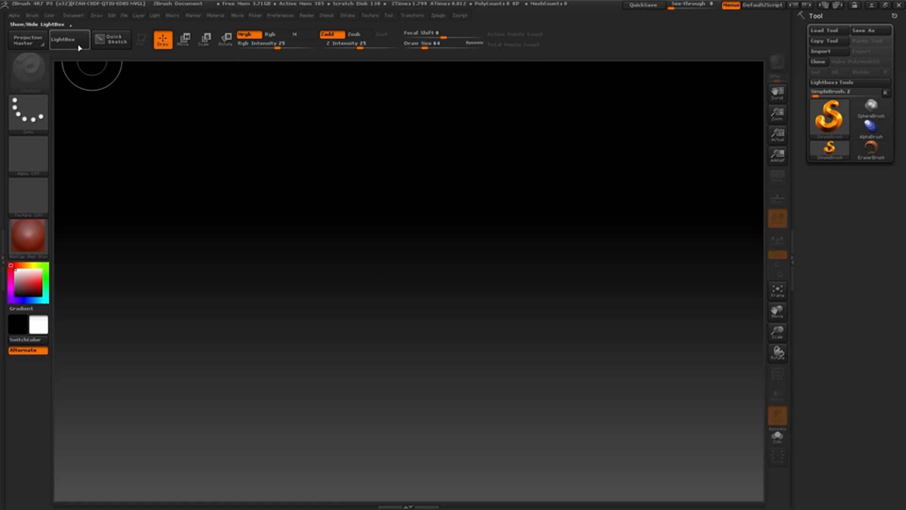
pyautogui.click(64, 39)
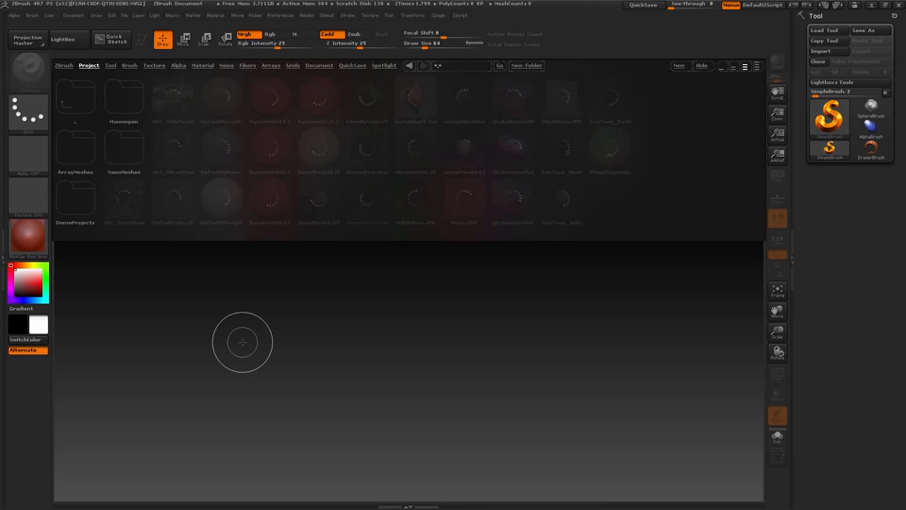
pyautogui.click(65, 39)
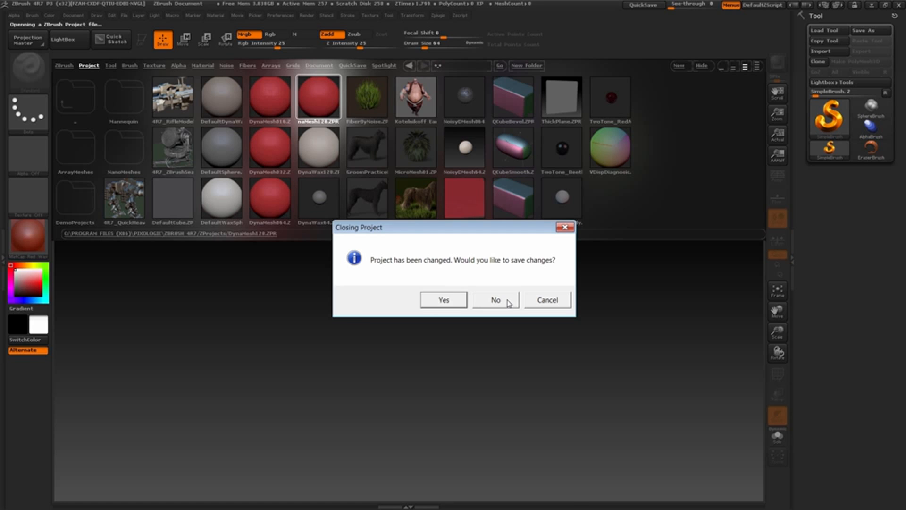
# Decline saving the previous project so the DynaMesh128 sphere loads
pyautogui.click(494, 301)
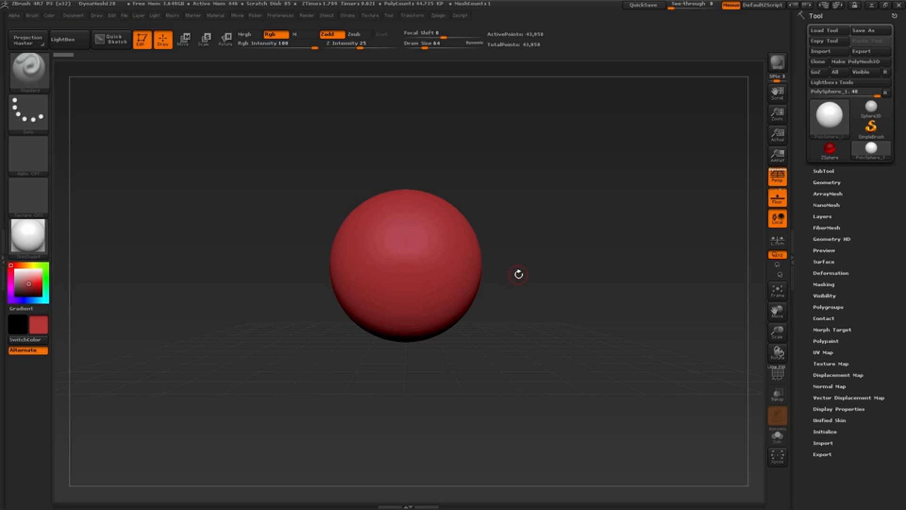
pyautogui.moveTo(512, 277)
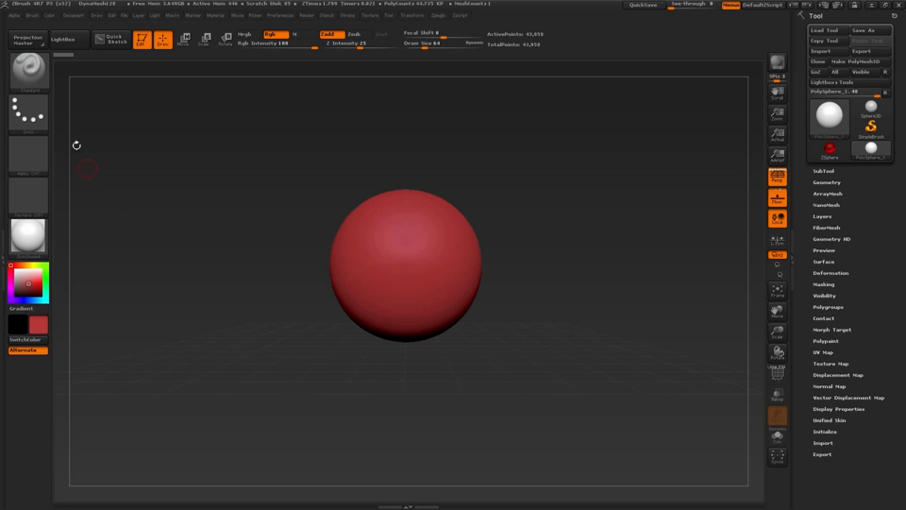
pyautogui.moveTo(28, 72)
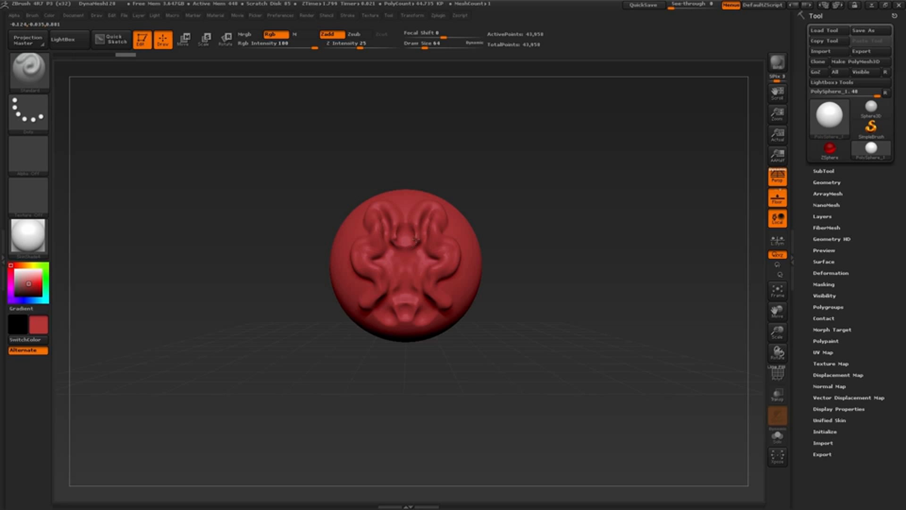
# Smooth down the lower and upper sculpted ridges with the Shift Smooth brush
pyautogui.press('shift')
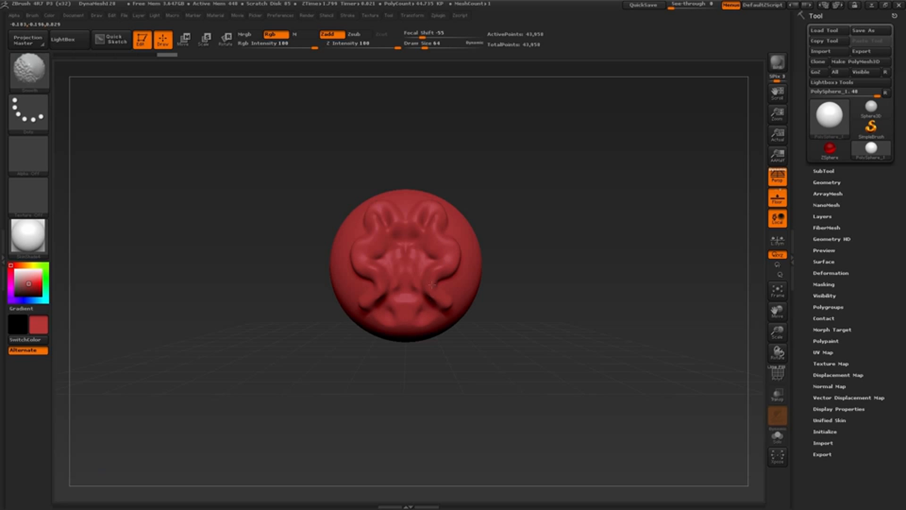
pyautogui.moveTo(431, 284); pyautogui.dragTo(422, 312)
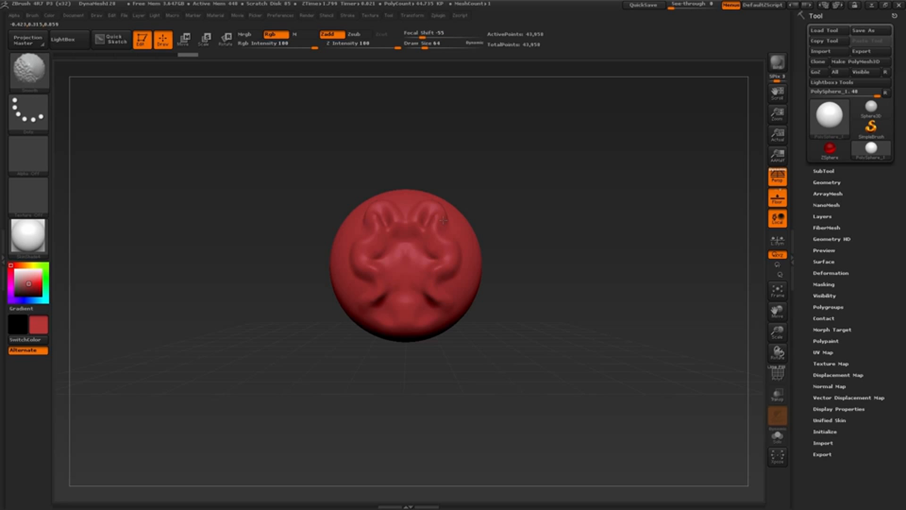
pyautogui.click(422, 223)
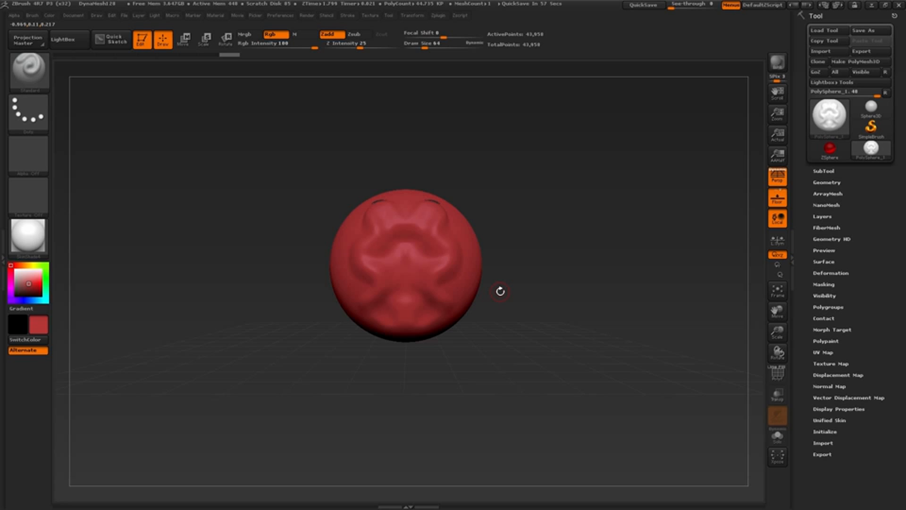
# Undo the smoothing and sculpt strokes with Ctrl+Z, testing one redo with Ctrl+Shift+Z
pyautogui.press('ctrl+z')
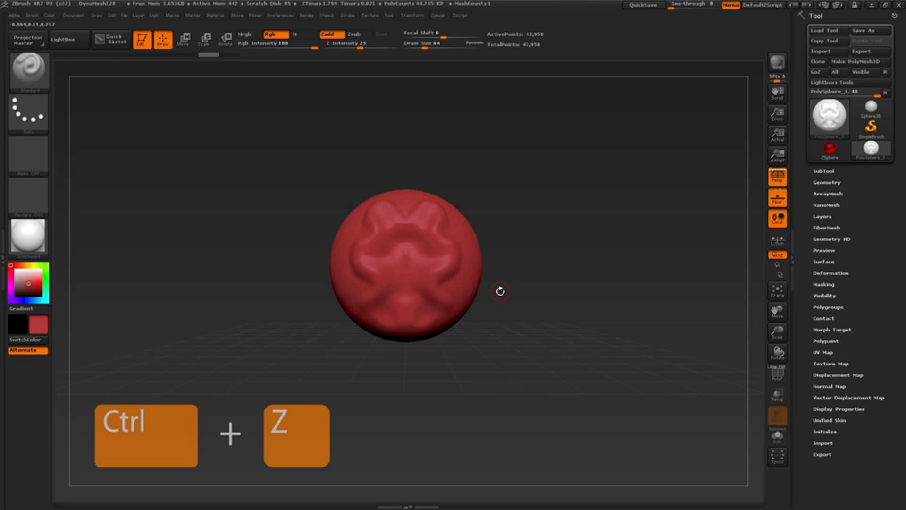
pyautogui.press('ctrl+z')
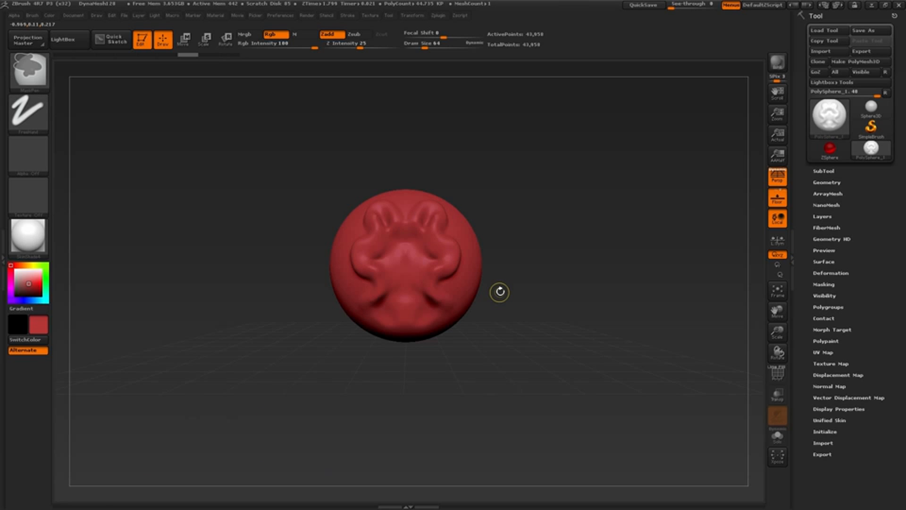
pyautogui.press('cmd+z')
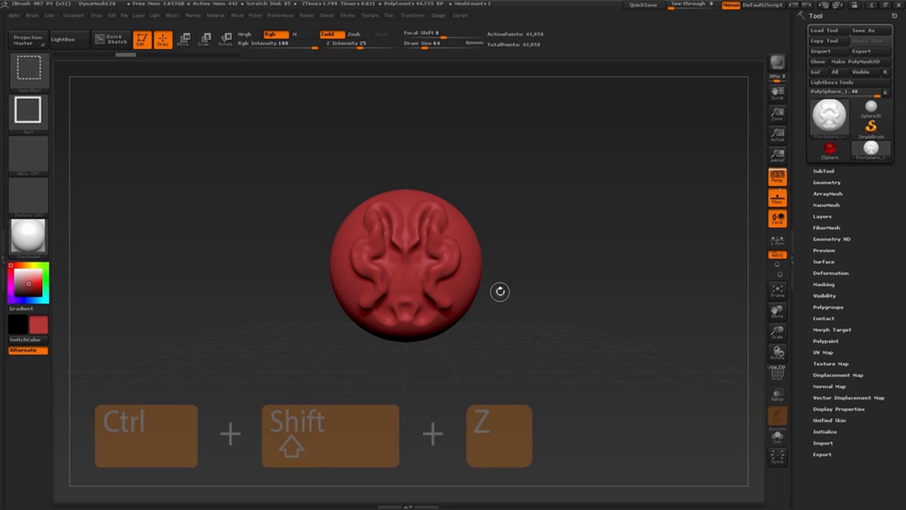
pyautogui.press('ctrl+shift+z')
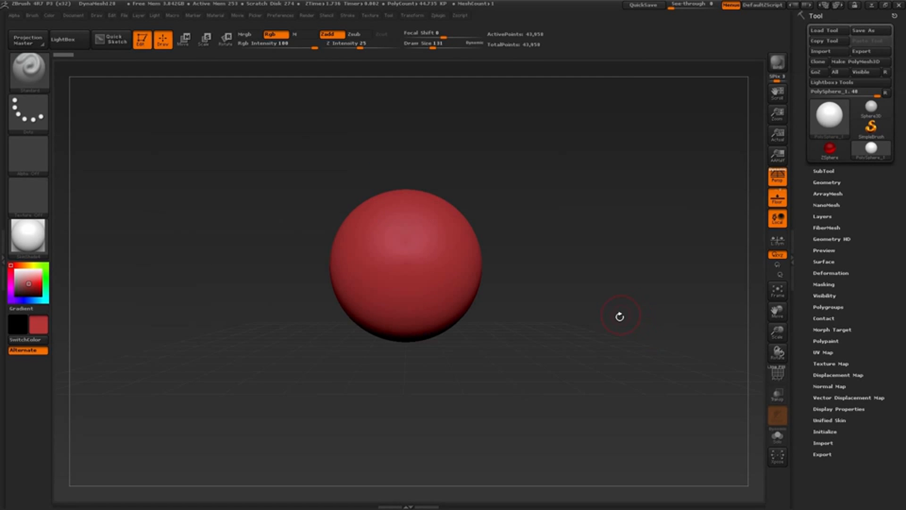
pyautogui.moveTo(634, 326)
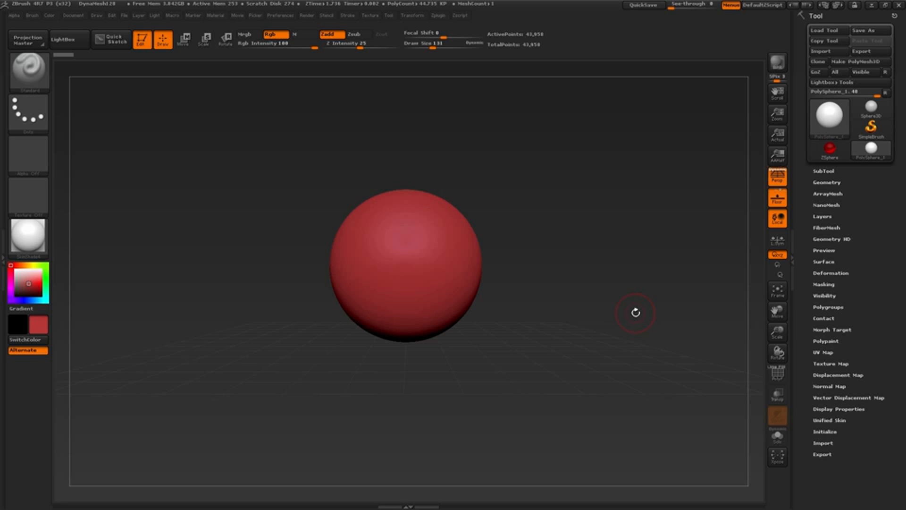
# Carve the brow and eye sockets, then check both side views of the head
pyautogui.moveTo(370, 251); pyautogui.dragTo(438, 253)
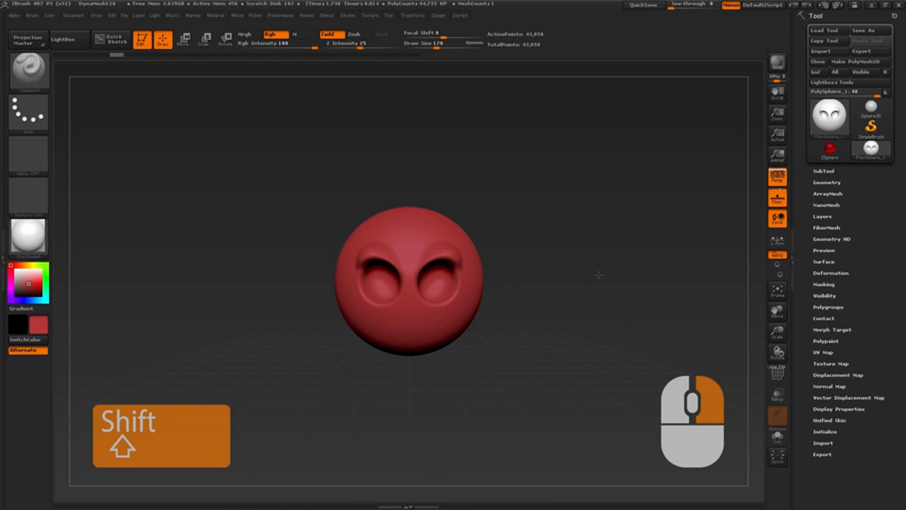
pyautogui.moveTo(596, 275)
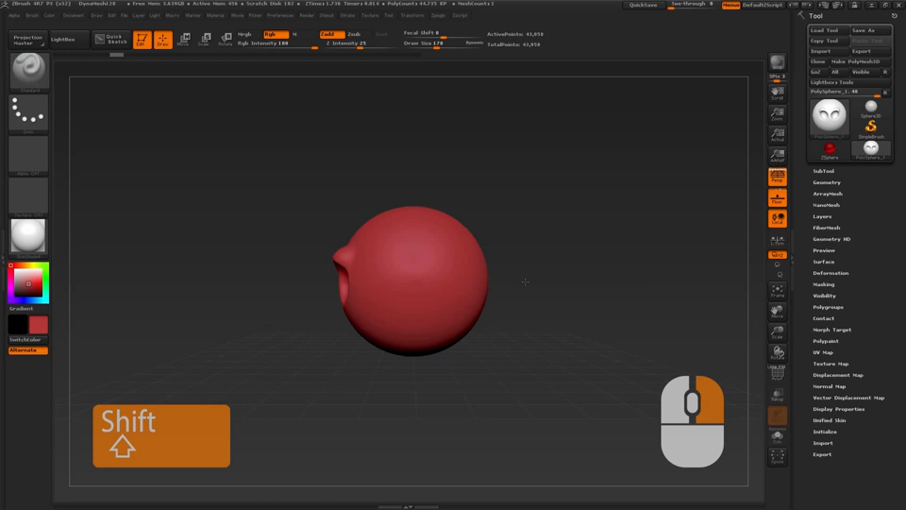
pyautogui.moveTo(525, 282); pyautogui.dragTo(641, 251)
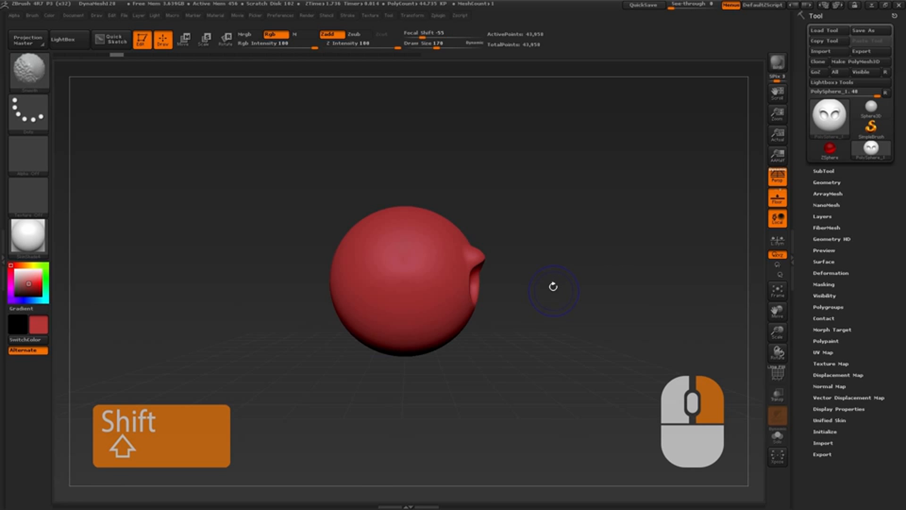
pyautogui.moveTo(554, 287); pyautogui.dragTo(542, 357)
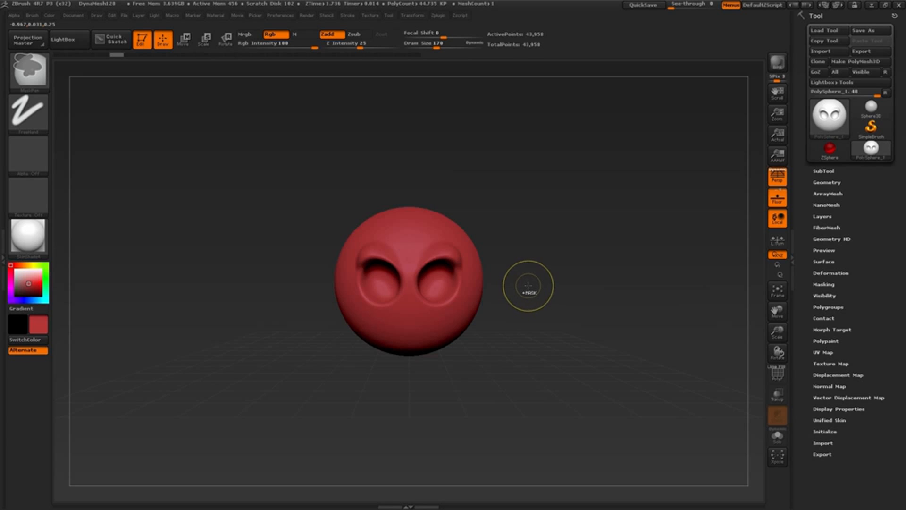
# Sculpt the nose and smooth the face around the eye sockets, repositioning the head lower
pyautogui.press('ctrl')
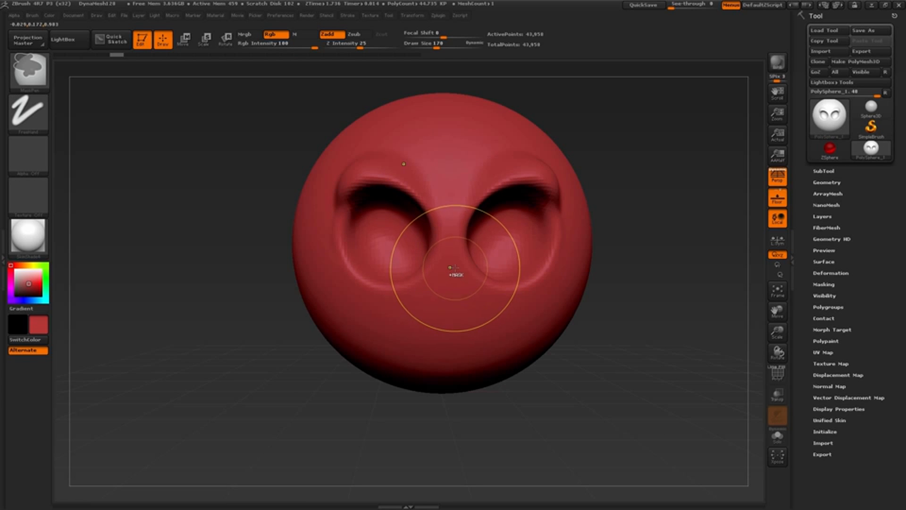
pyautogui.rightClick(454, 267)
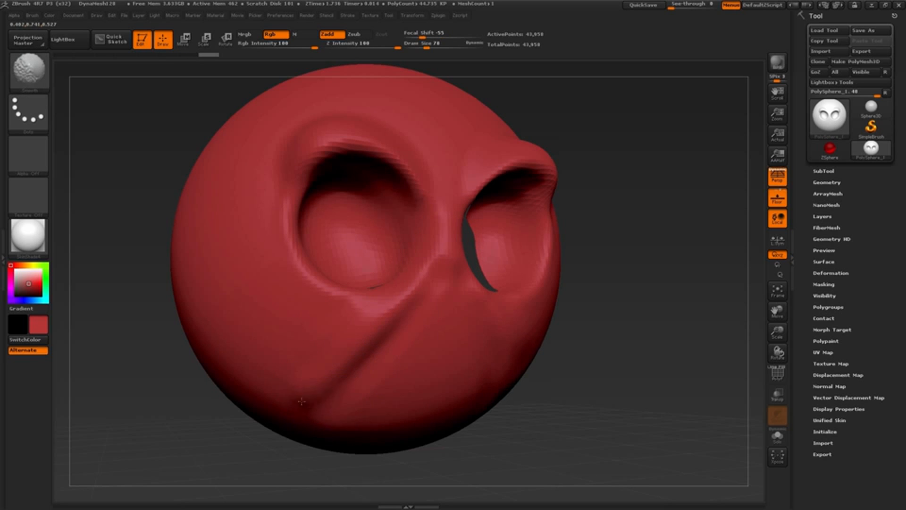
pyautogui.moveTo(300, 401); pyautogui.dragTo(453, 300)
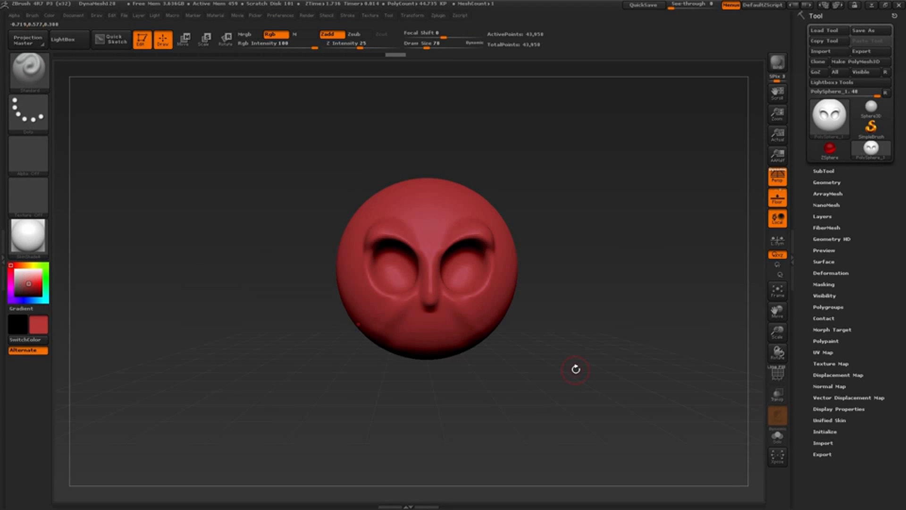
pyautogui.moveTo(592, 312)
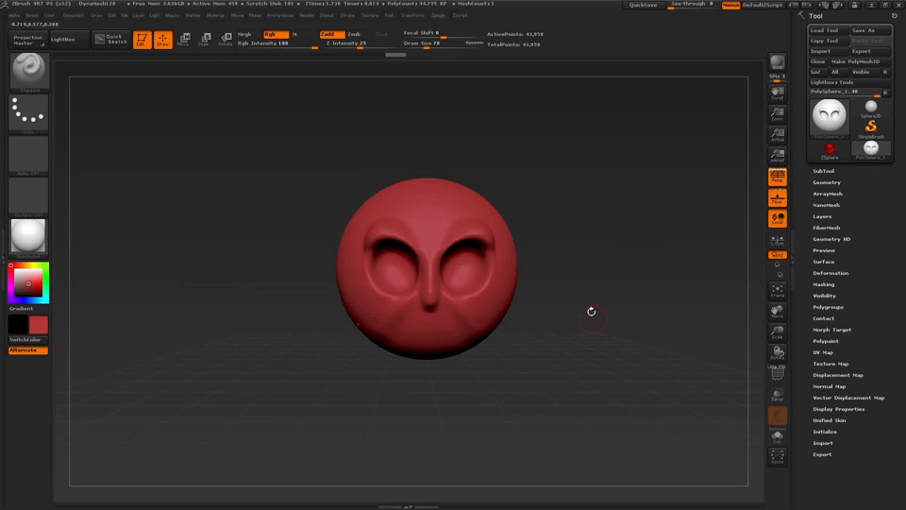
pyautogui.press('alt')
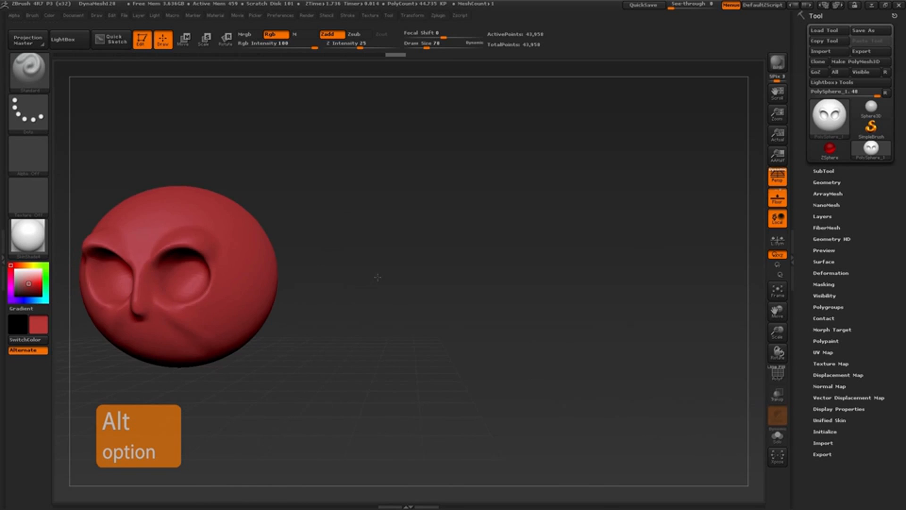
pyautogui.moveTo(378, 278); pyautogui.dragTo(432, 355)
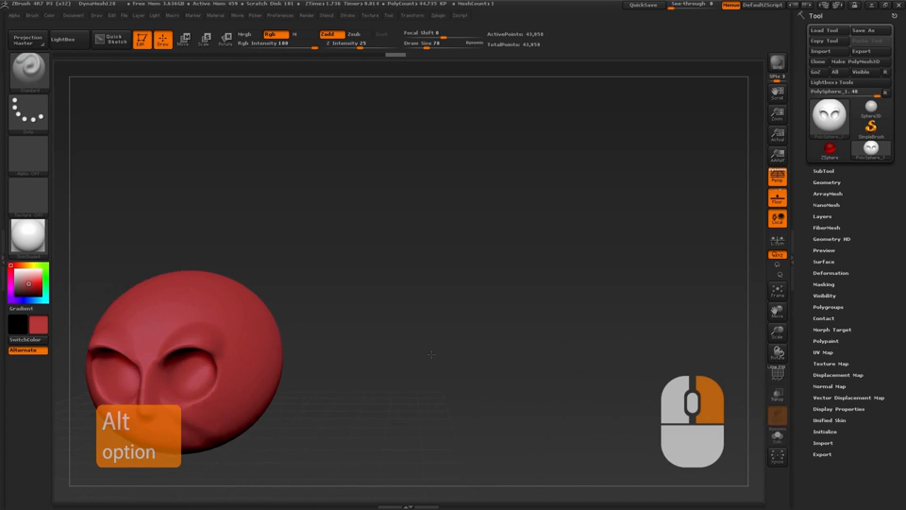
pyautogui.moveTo(180, 353); pyautogui.dragTo(431, 294)
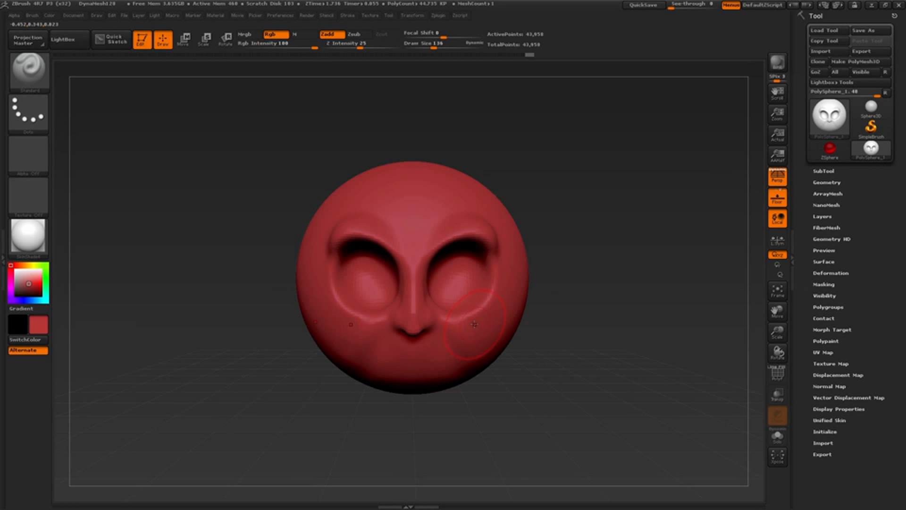
# Enlarge the brush and build cheek ridges under the eyes, along the sides and near the mouth
pyautogui.press('ctrl')
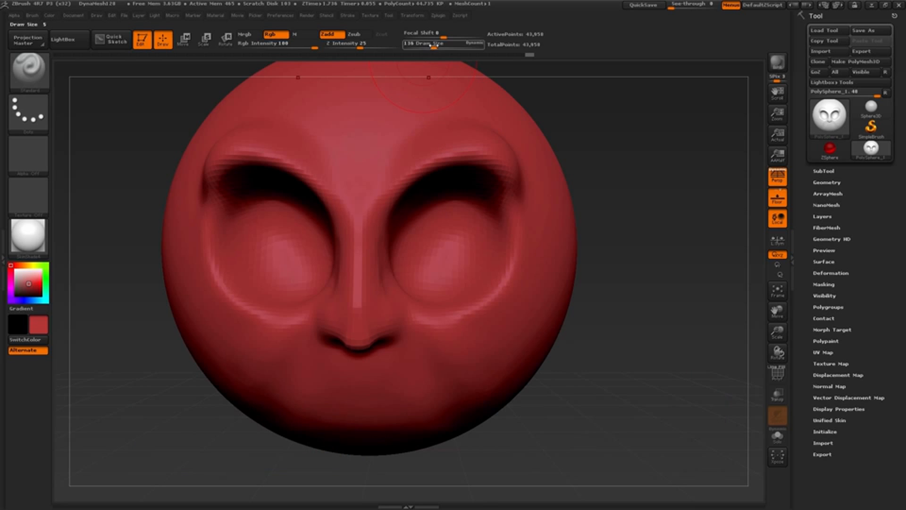
pyautogui.moveTo(430, 48); pyautogui.dragTo(457, 48)
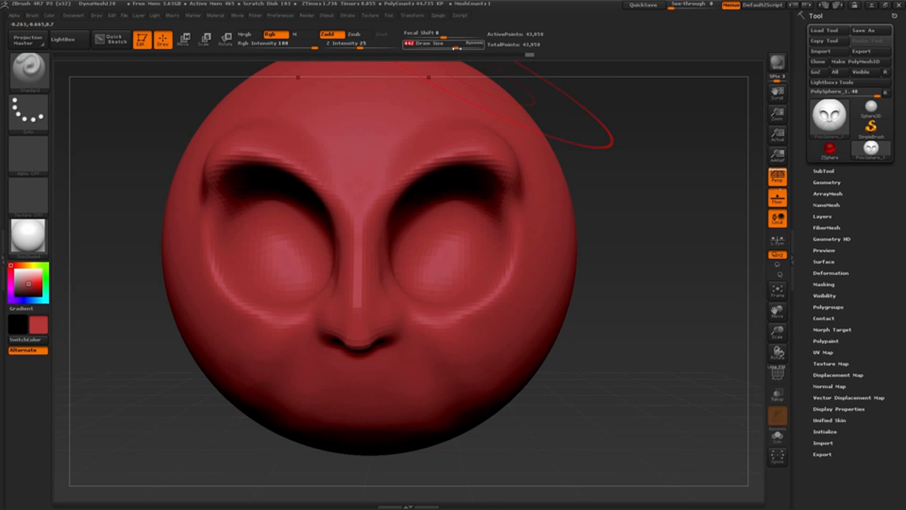
pyautogui.moveTo(457, 45); pyautogui.dragTo(434, 46)
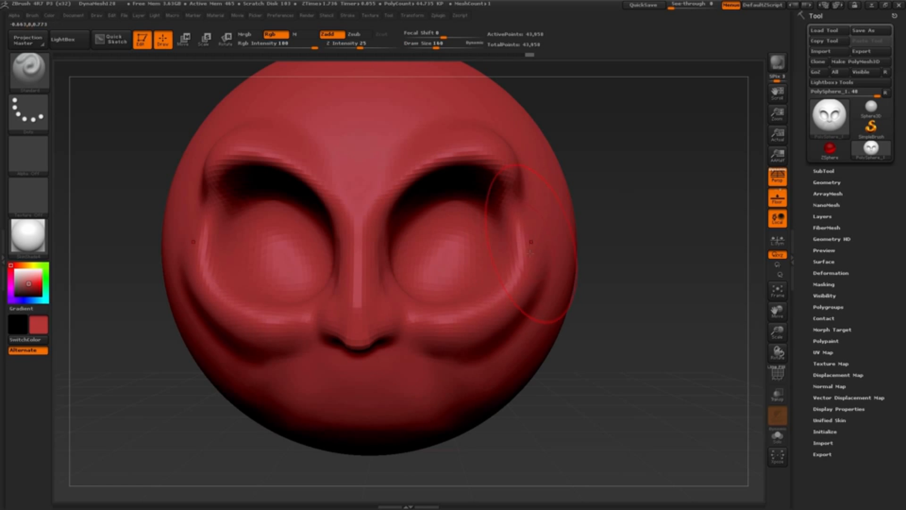
pyautogui.moveTo(530, 240); pyautogui.dragTo(477, 329)
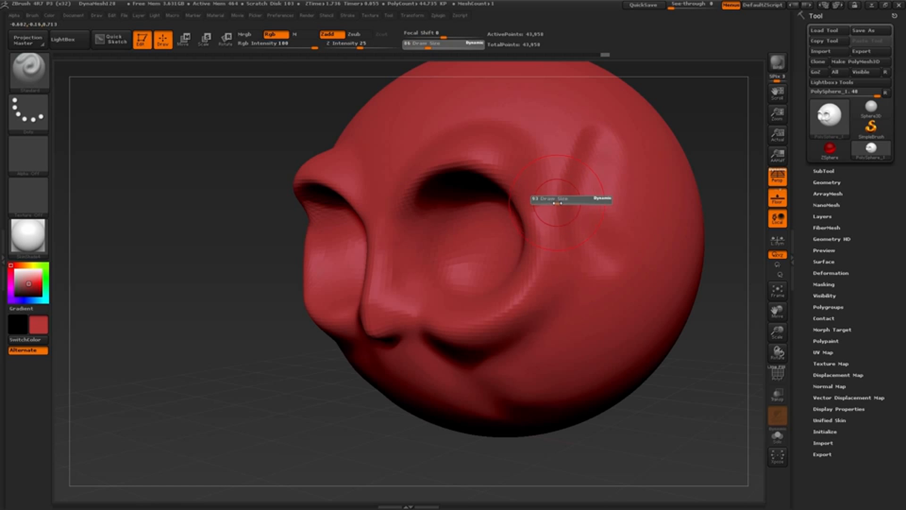
pyautogui.moveTo(555, 204); pyautogui.dragTo(564, 203)
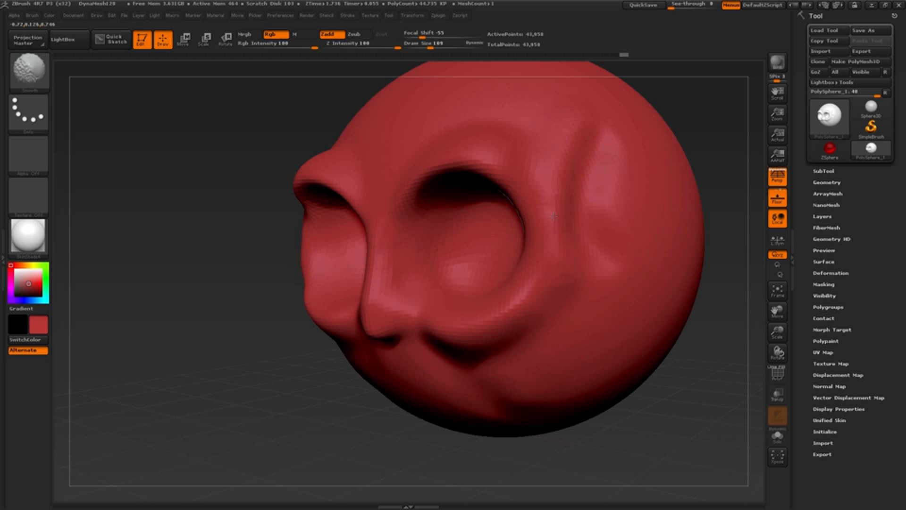
pyautogui.moveTo(555, 217); pyautogui.dragTo(626, 242)
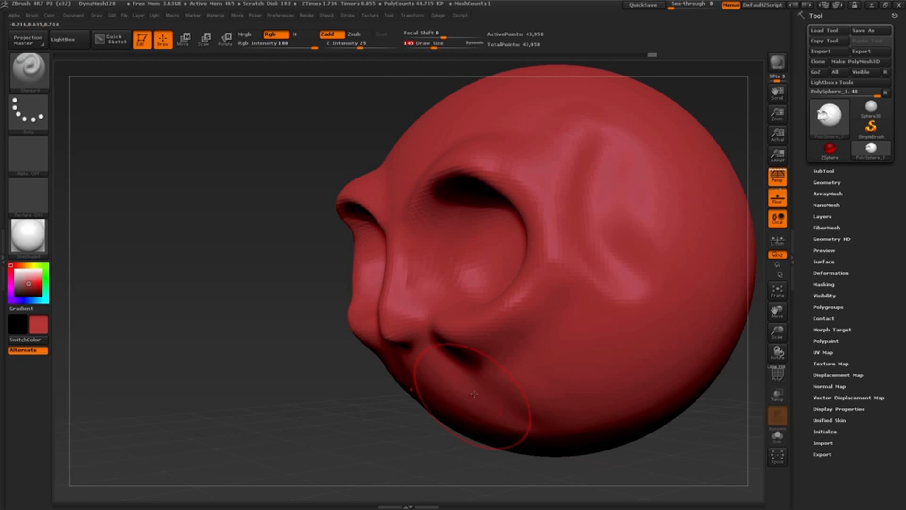
pyautogui.moveTo(474, 395); pyautogui.dragTo(448, 425)
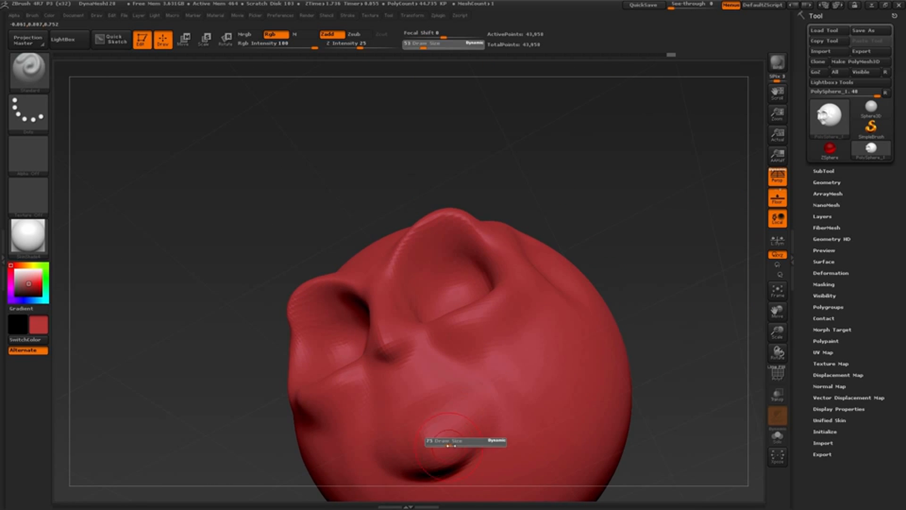
pyautogui.moveTo(451, 450); pyautogui.dragTo(523, 185)
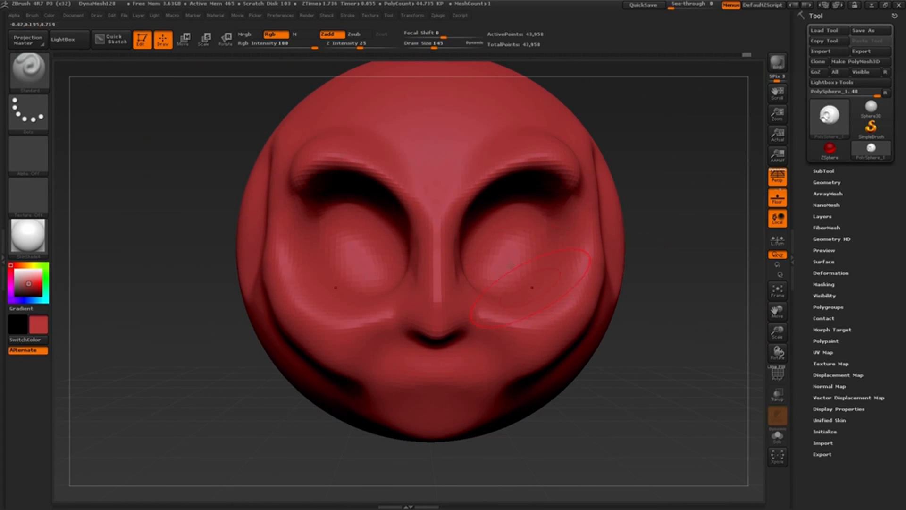
# Stroke stacked cheek folds with ClayBuildup and inspect them from below and the side
pyautogui.click(352, 44)
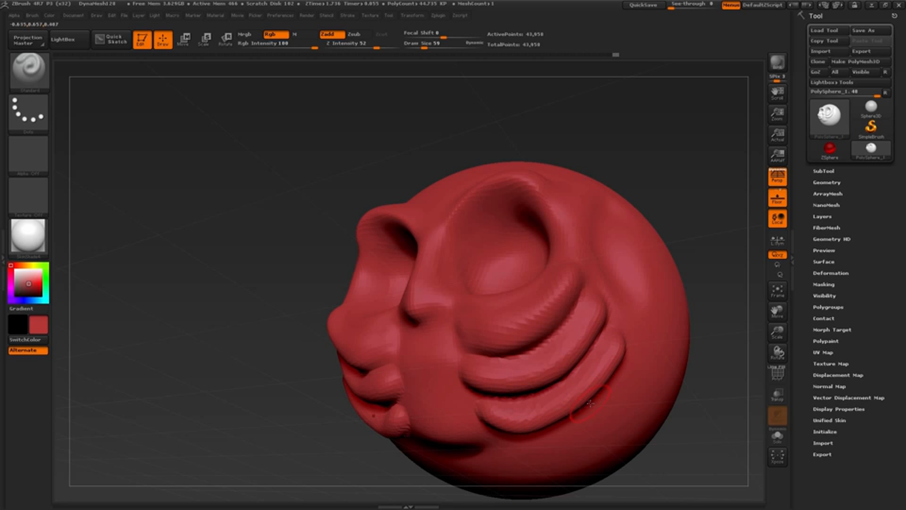
pyautogui.moveTo(590, 405); pyautogui.dragTo(540, 439)
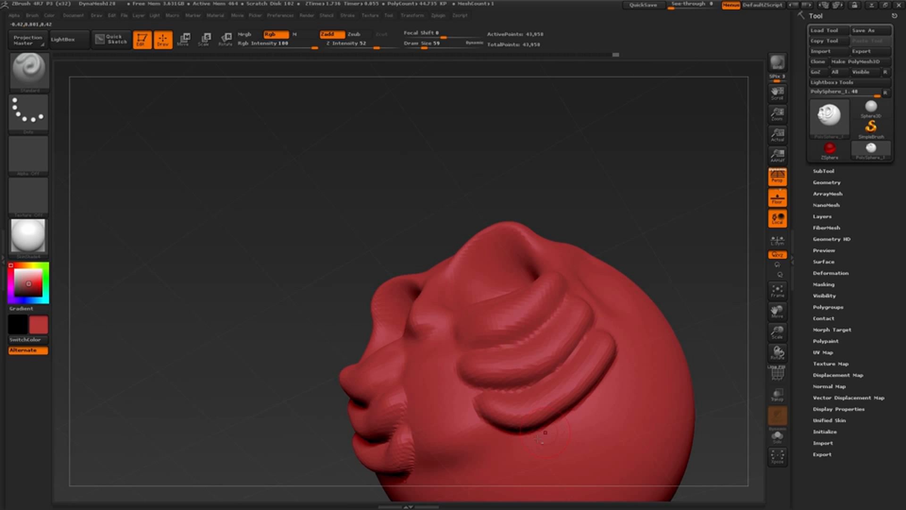
pyautogui.moveTo(543, 439); pyautogui.dragTo(617, 396)
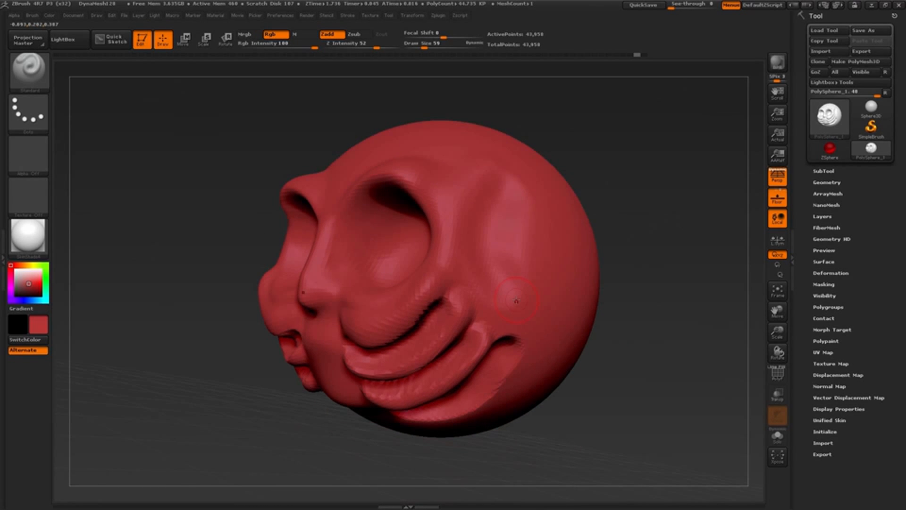
pyautogui.moveTo(458, 115)
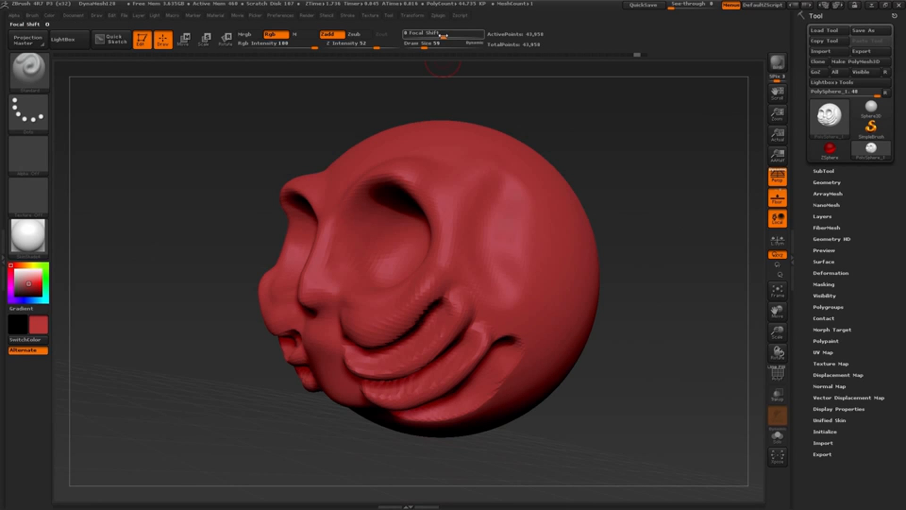
pyautogui.moveTo(442, 34)
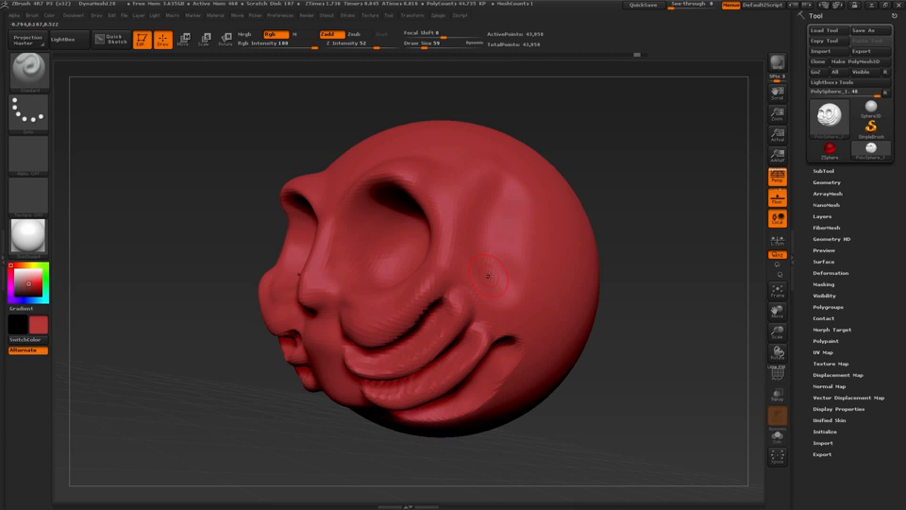
# Set the brush Focal Shift to -86 using the O slider
pyautogui.press('o')
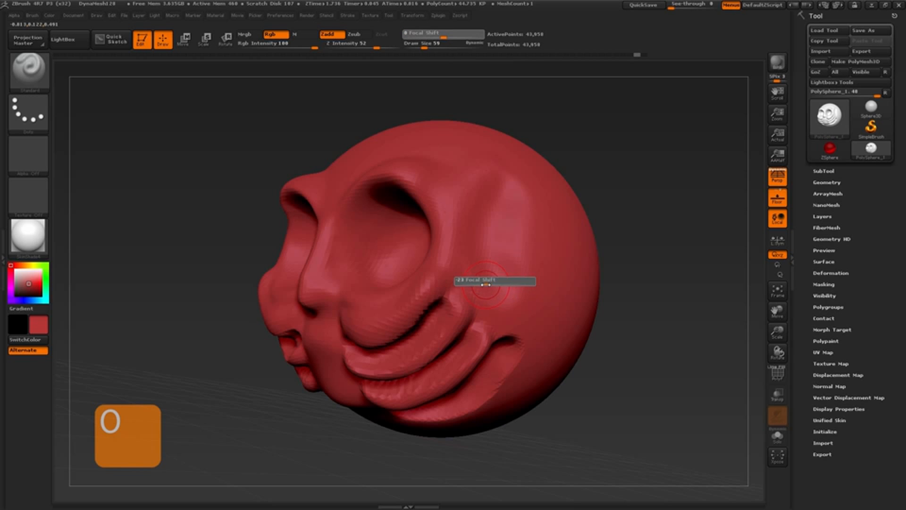
pyautogui.moveTo(495, 281); pyautogui.dragTo(659, 263)
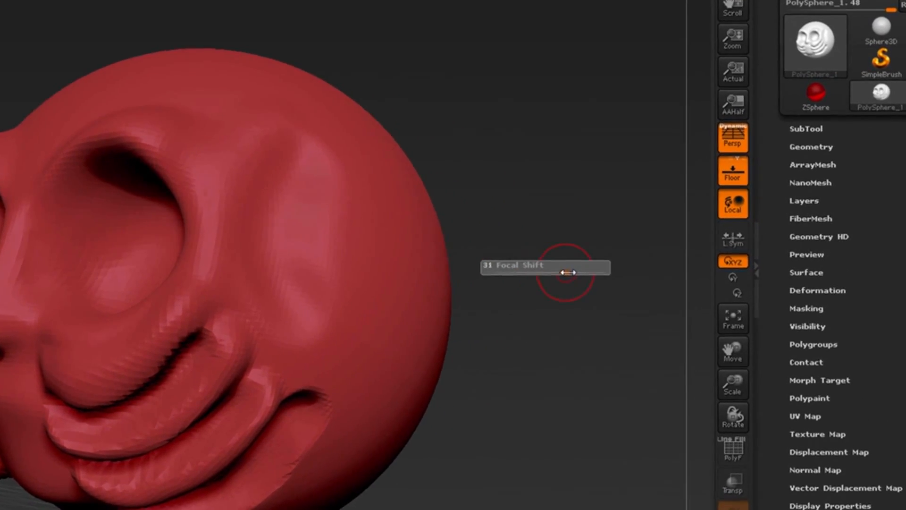
pyautogui.moveTo(566, 273); pyautogui.dragTo(445, 281)
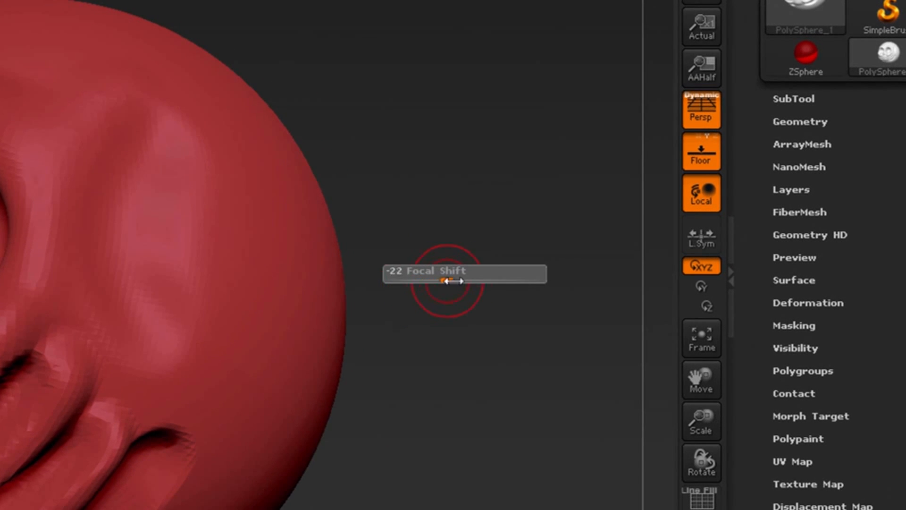
pyautogui.moveTo(448, 282); pyautogui.dragTo(431, 280)
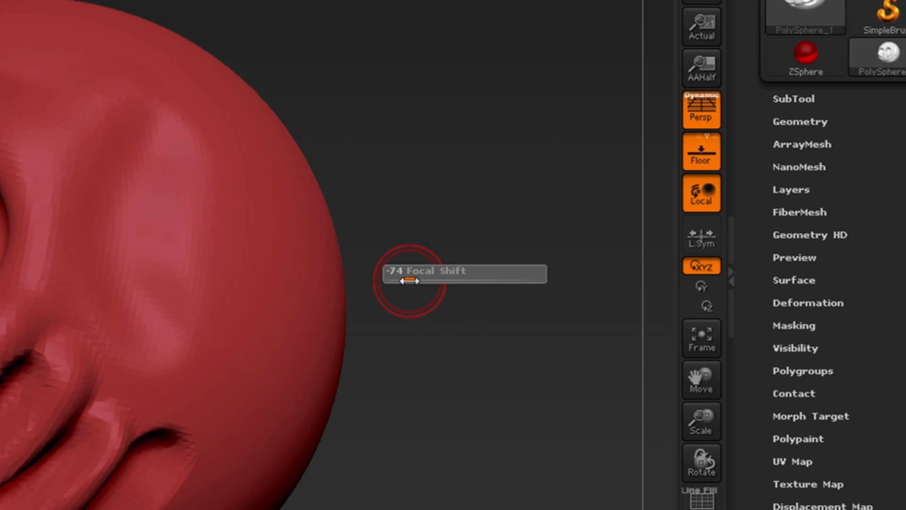
pyautogui.moveTo(412, 281); pyautogui.dragTo(404, 281)
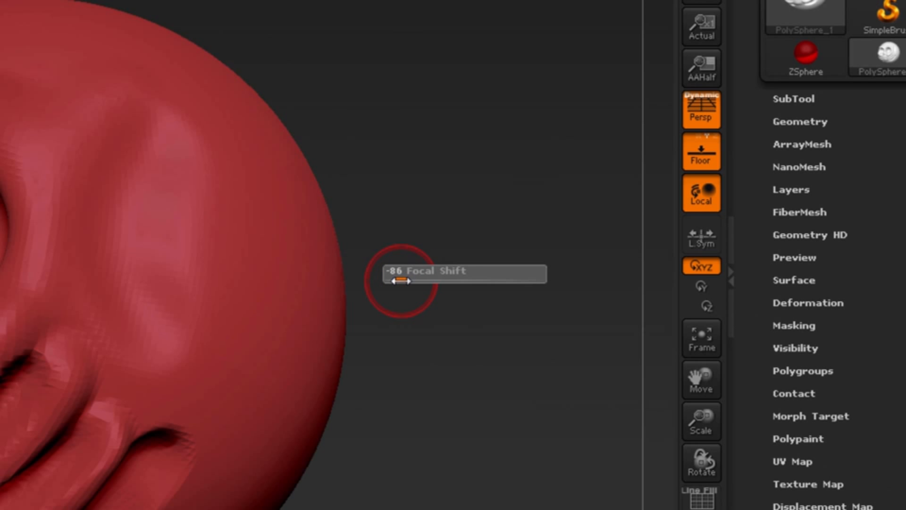
pyautogui.moveTo(399, 281); pyautogui.dragTo(523, 277)
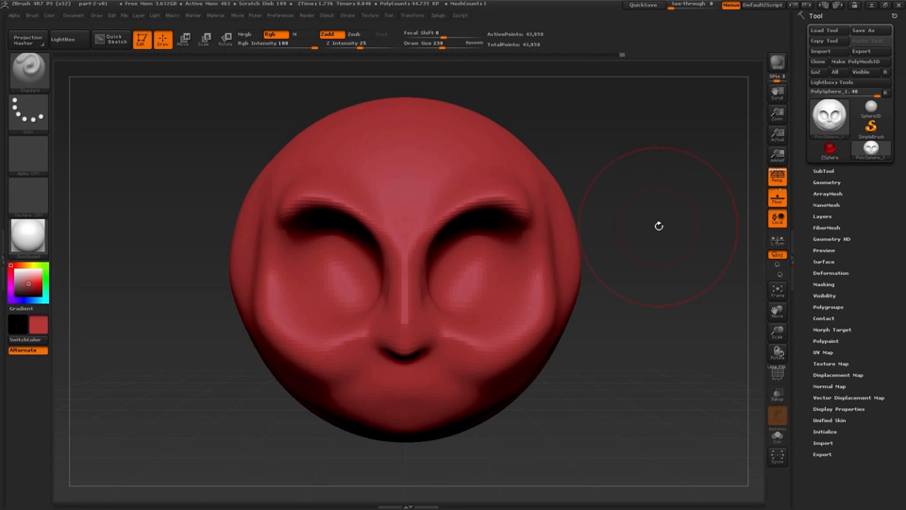
pyautogui.moveTo(661, 231)
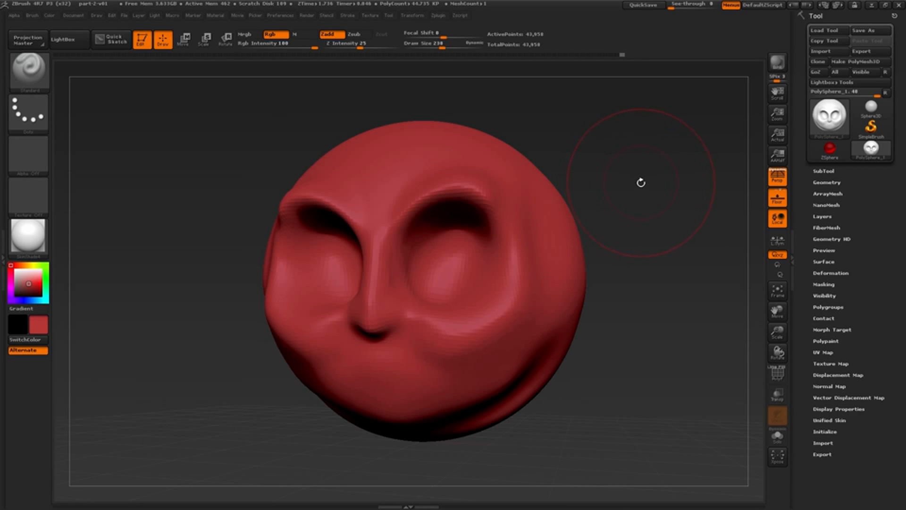
pyautogui.moveTo(638, 190)
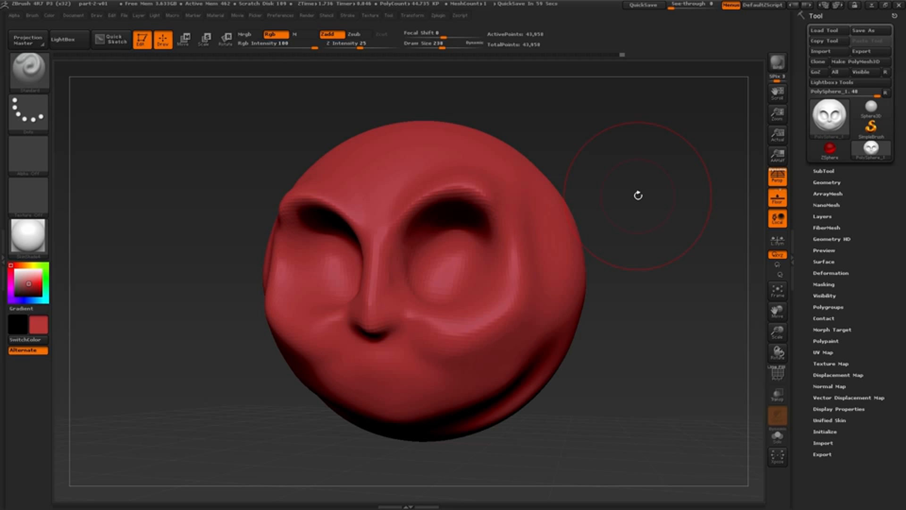
pyautogui.moveTo(641, 220)
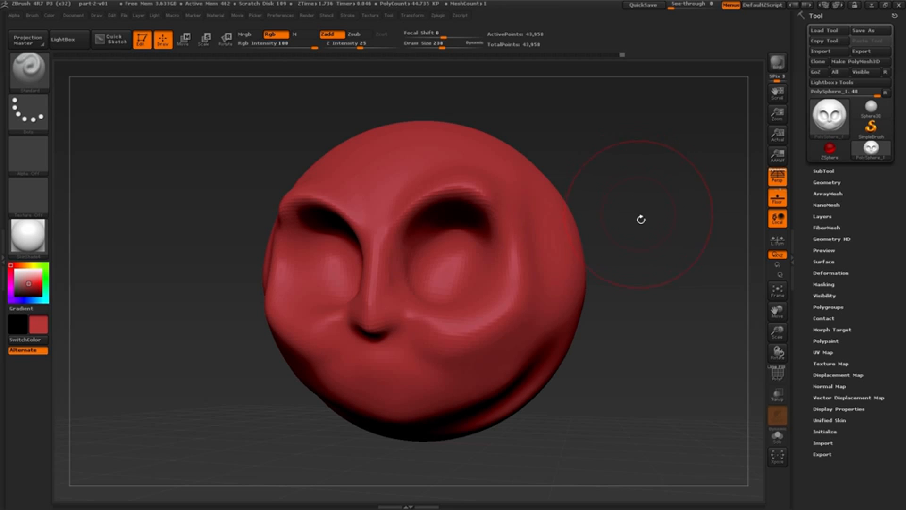
pyautogui.moveTo(196, 310)
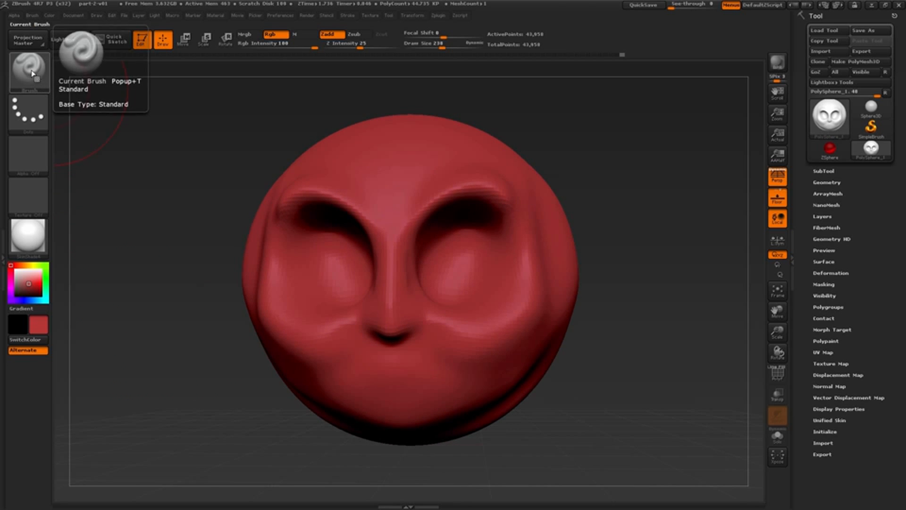
# Load the DamStandard brush from the sculpting brush library
pyautogui.click(29, 69)
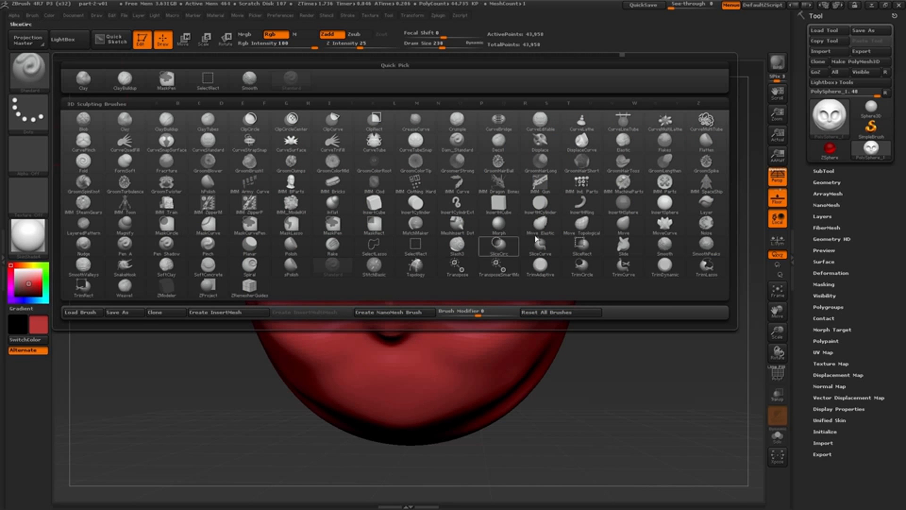
pyautogui.click(457, 142)
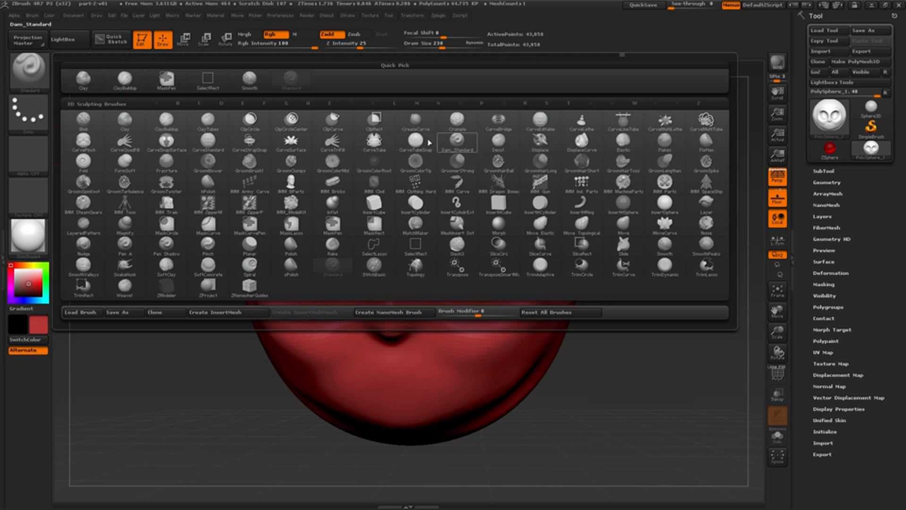
pyautogui.click(374, 245)
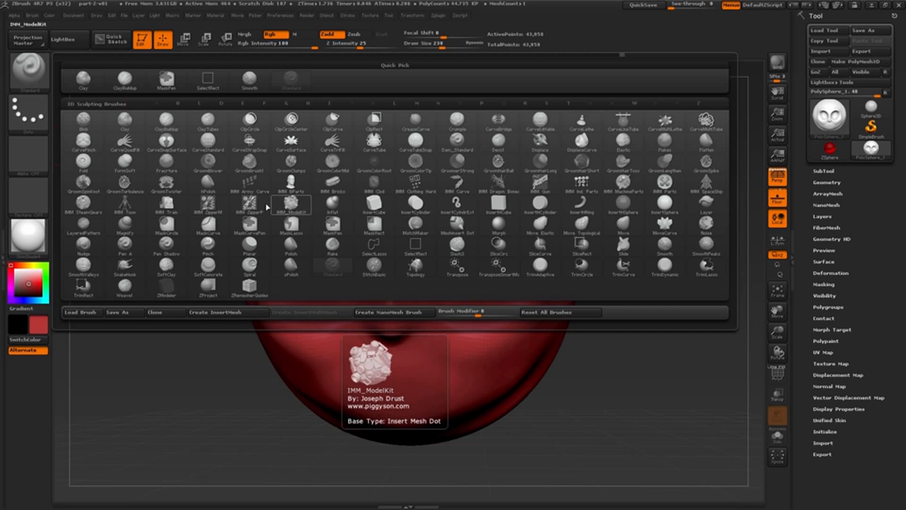
pyautogui.click(124, 79)
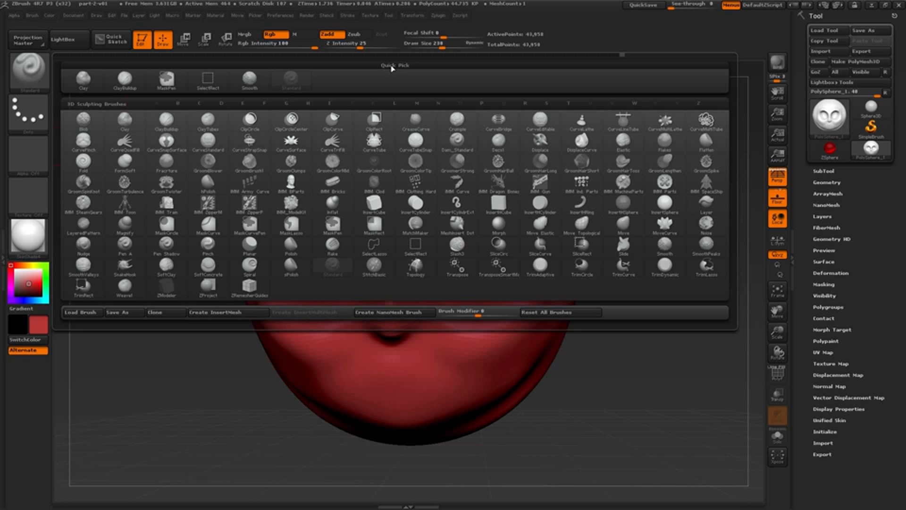
pyautogui.click(124, 79)
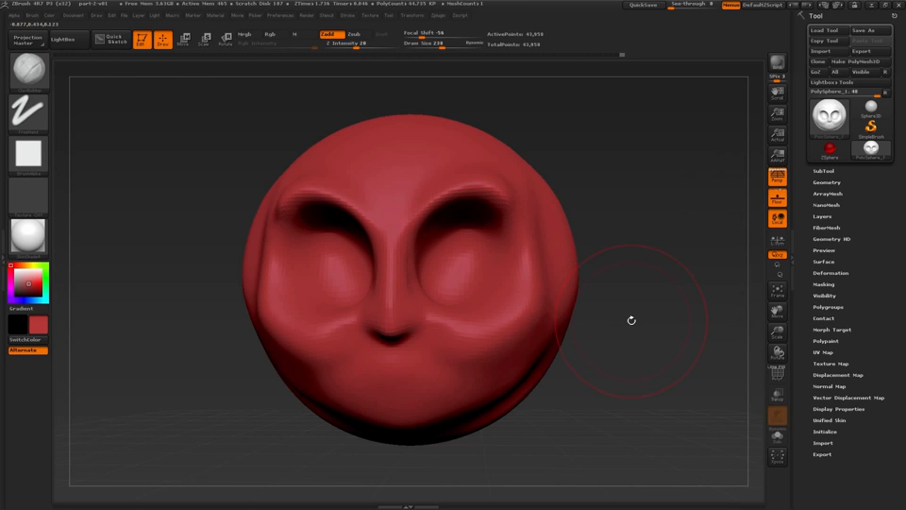
# Build up clay ridges along the cheek, lower jaw and beside the mouth with ClayBuildup
pyautogui.moveTo(631, 320); pyautogui.dragTo(405, 222)
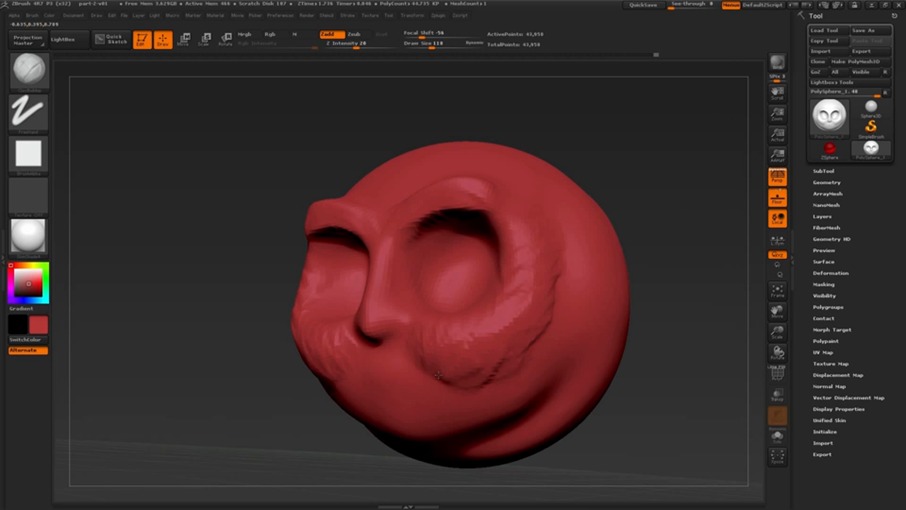
pyautogui.moveTo(440, 375); pyautogui.dragTo(498, 376)
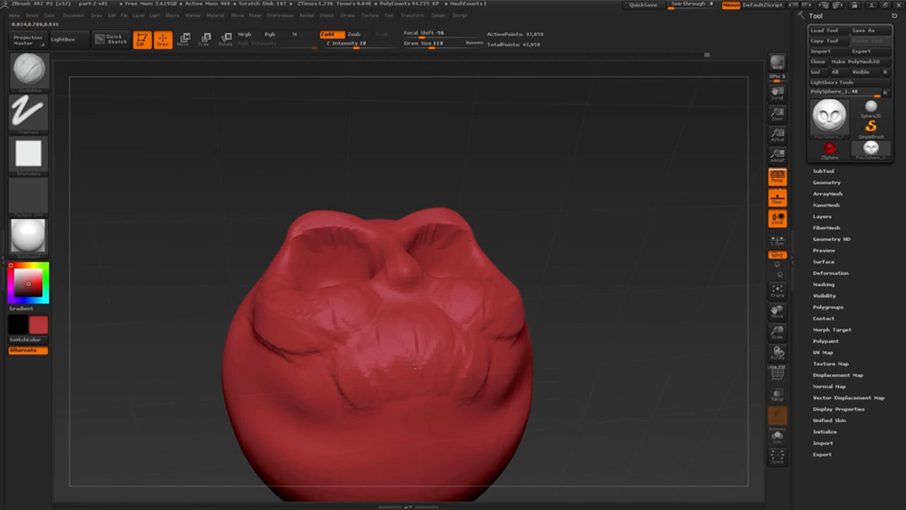
pyautogui.moveTo(411, 364); pyautogui.dragTo(338, 318)
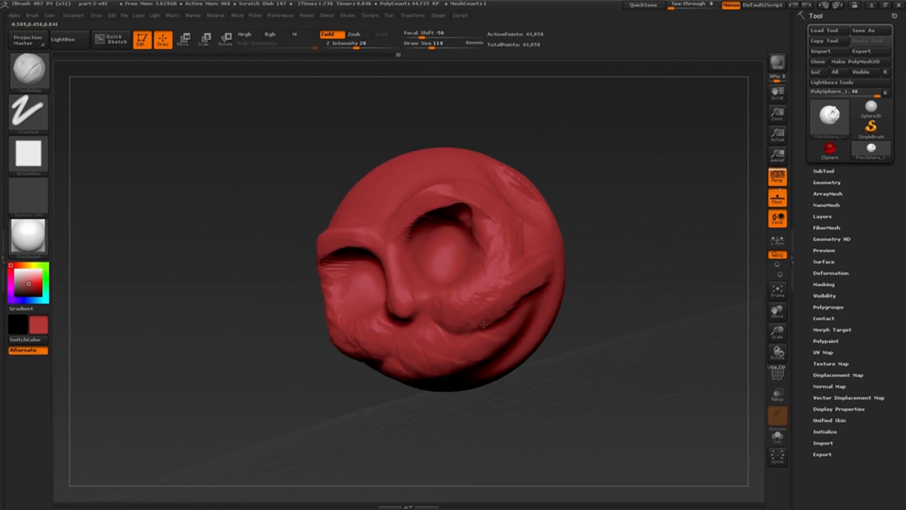
pyautogui.moveTo(482, 324); pyautogui.dragTo(454, 225)
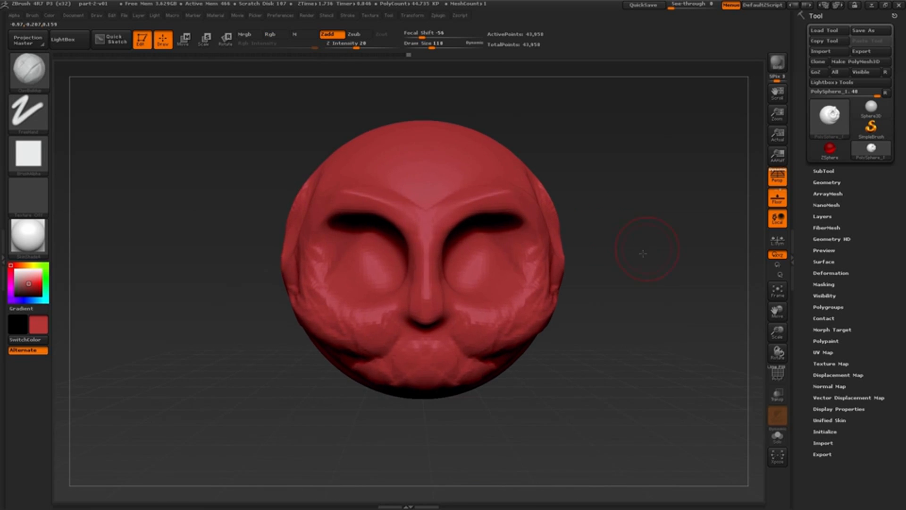
pyautogui.moveTo(644, 253); pyautogui.dragTo(638, 263)
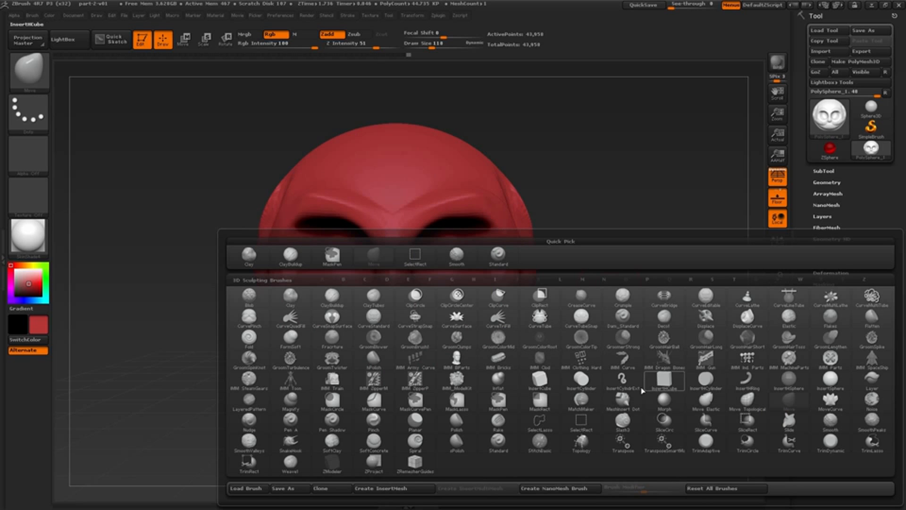
# Select the Move brush from the brush palette
pyautogui.click(332, 256)
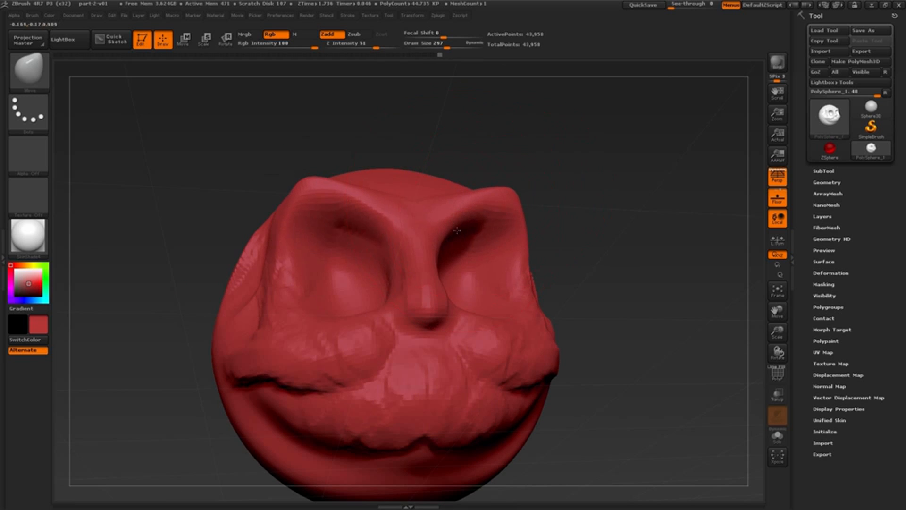
# Push the forehead taller and pull the chin down into a long point
pyautogui.moveTo(456, 231); pyautogui.dragTo(494, 322)
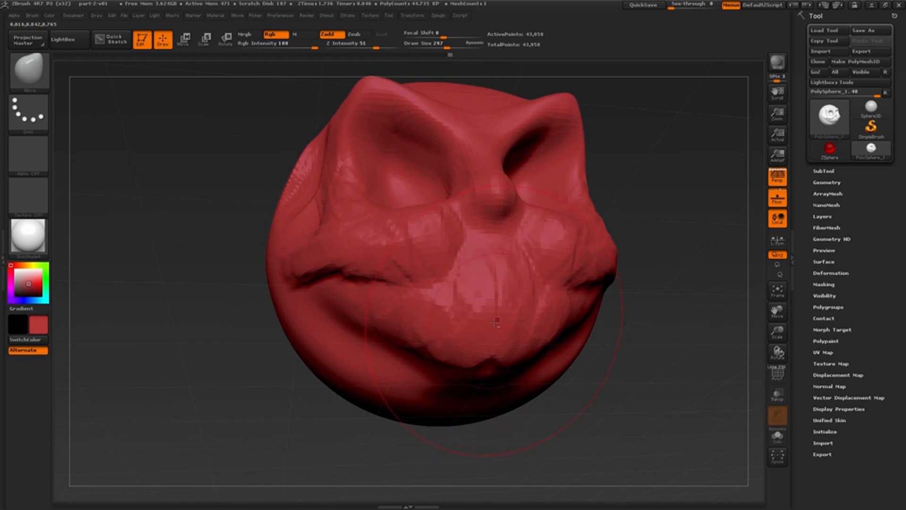
pyautogui.moveTo(497, 321); pyautogui.dragTo(440, 385)
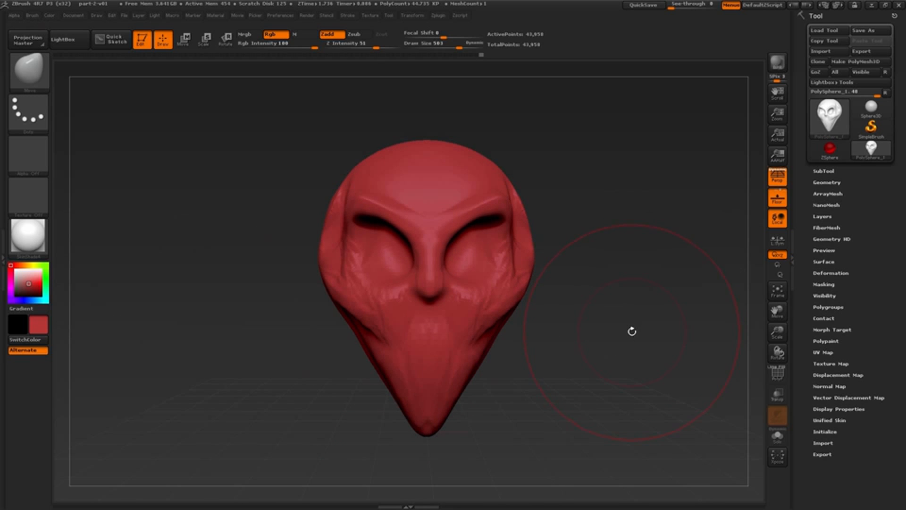
pyautogui.moveTo(627, 342)
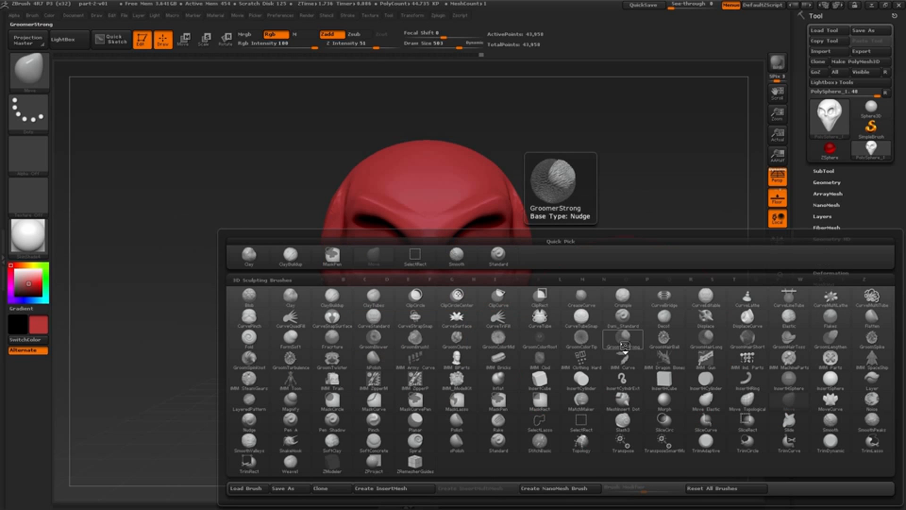
# Select the Dam_Standard brush for carving sharp creases
pyautogui.click(373, 319)
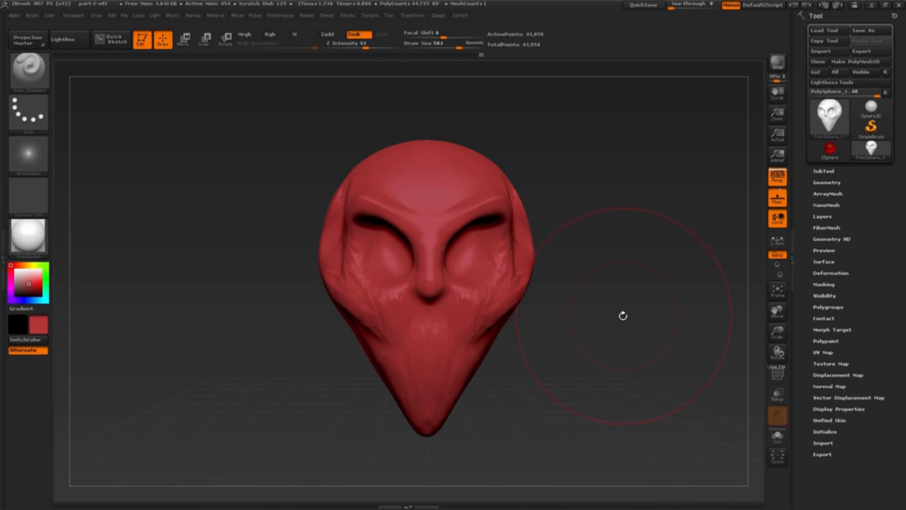
# Carve two DamStandard creases along the cheek and below the cheekbone
pyautogui.moveTo(623, 317); pyautogui.dragTo(453, 296)
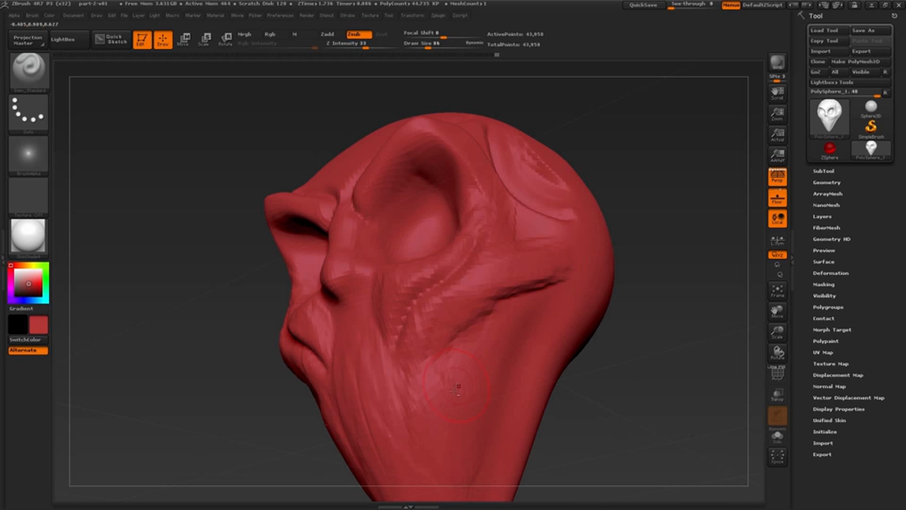
pyautogui.moveTo(458, 387); pyautogui.dragTo(553, 314)
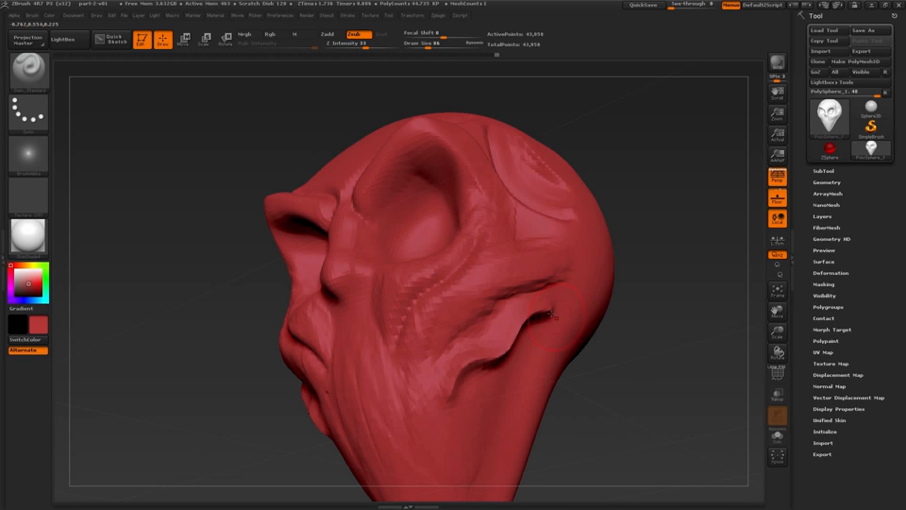
pyautogui.moveTo(549, 312); pyautogui.dragTo(474, 381)
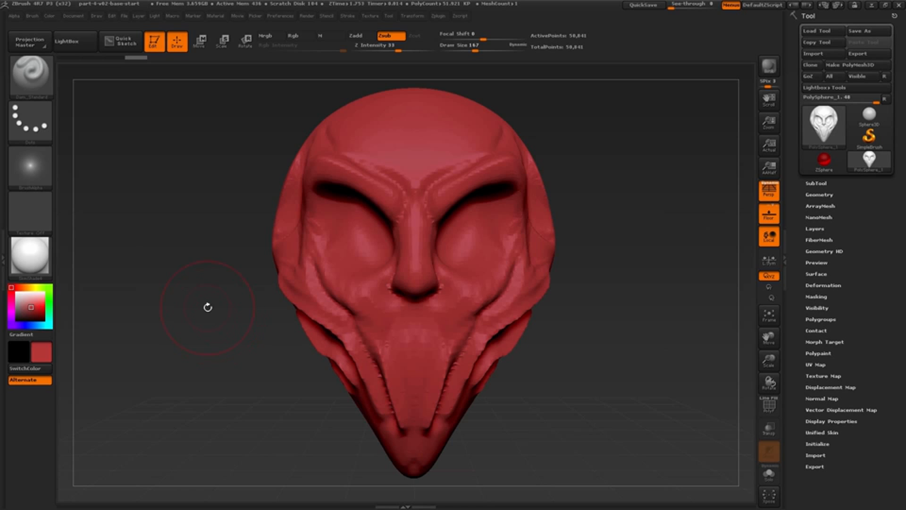
pyautogui.moveTo(182, 301)
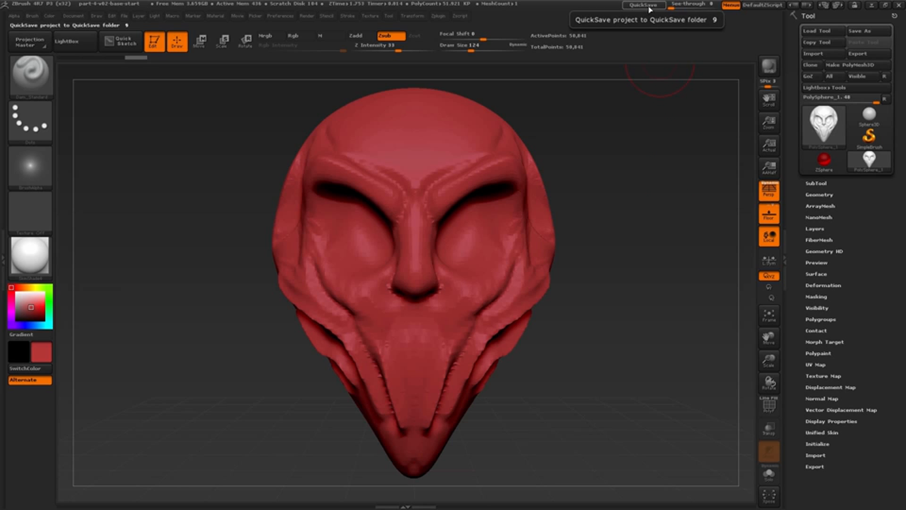
pyautogui.moveTo(647, 43)
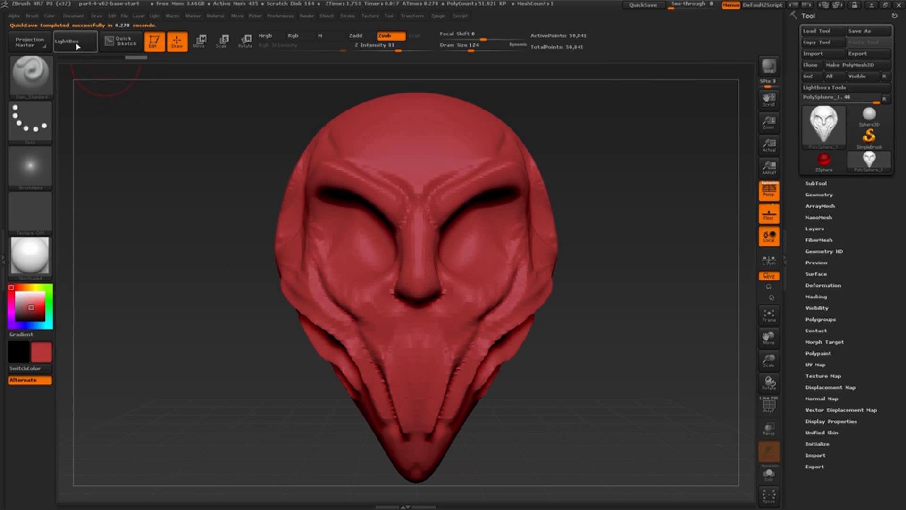
# QuickSave the alien head project using the top-bar button and the 9 key
pyautogui.click(68, 41)
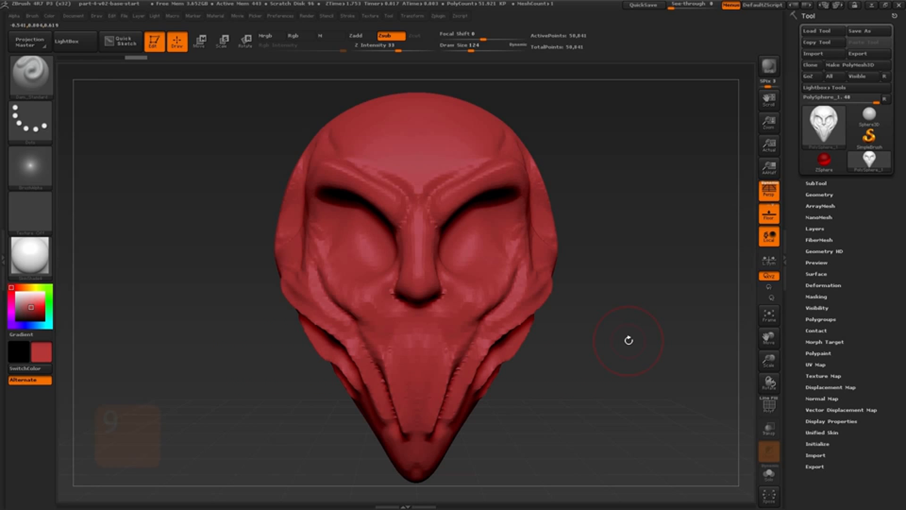
pyautogui.press('9')
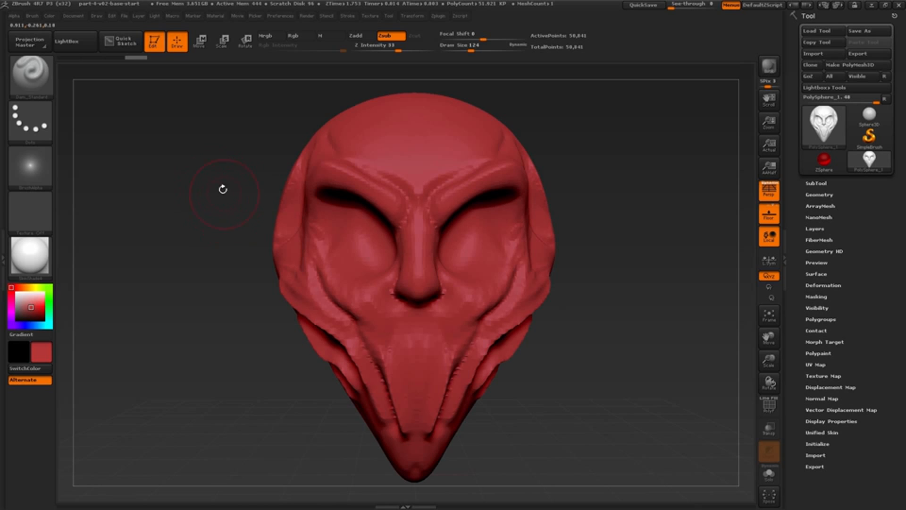
pyautogui.moveTo(218, 185)
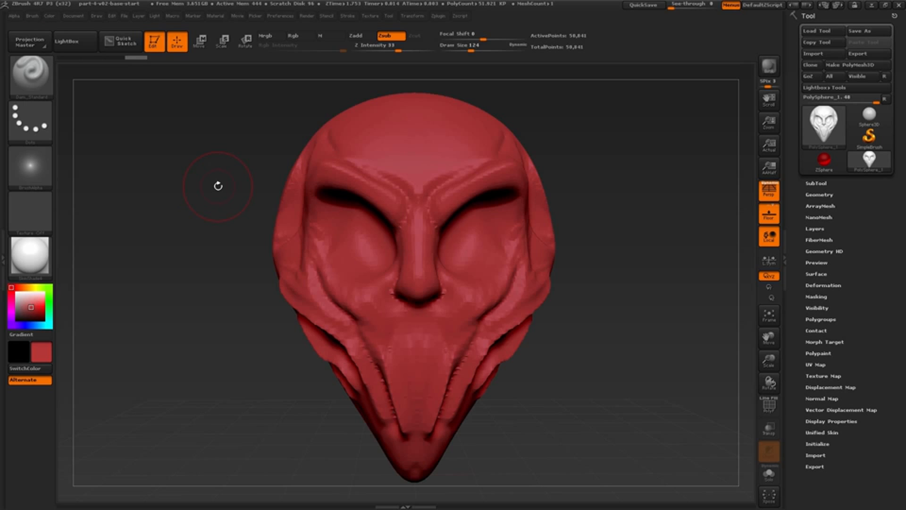
pyautogui.moveTo(226, 186)
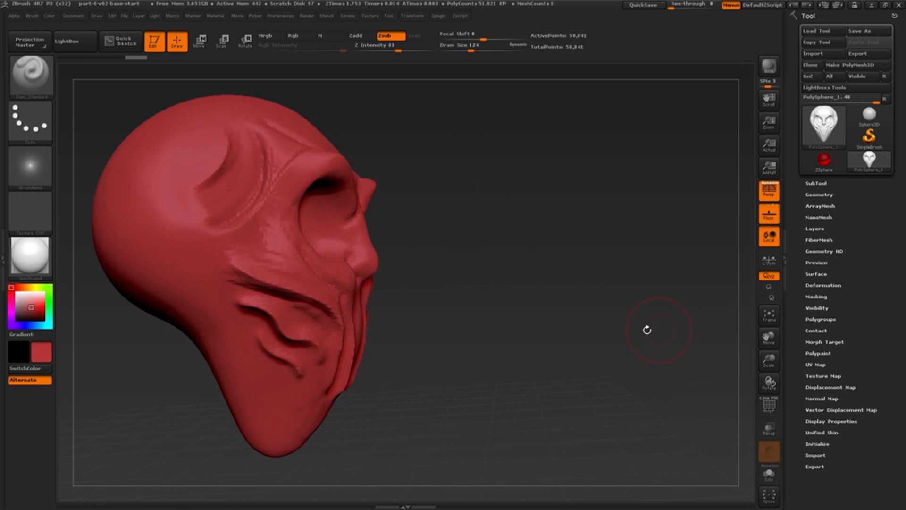
pyautogui.moveTo(646, 330); pyautogui.dragTo(611, 340)
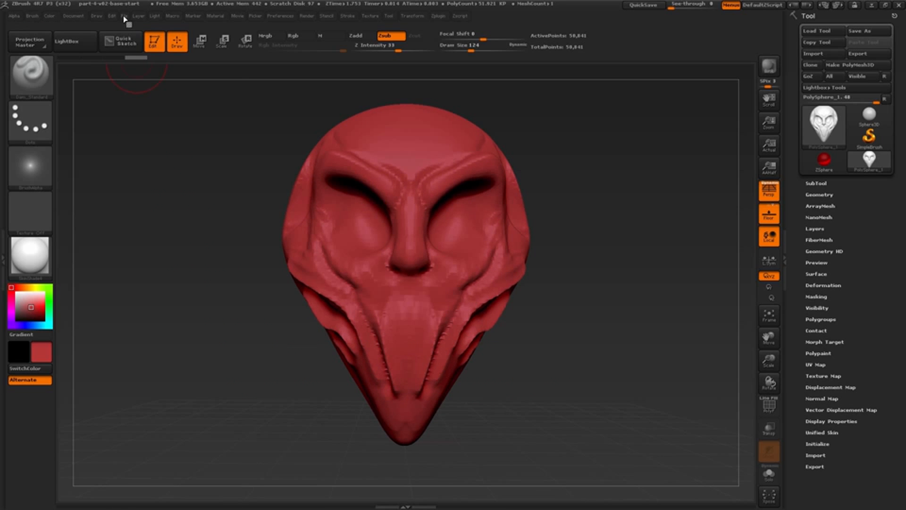
pyautogui.click(124, 15)
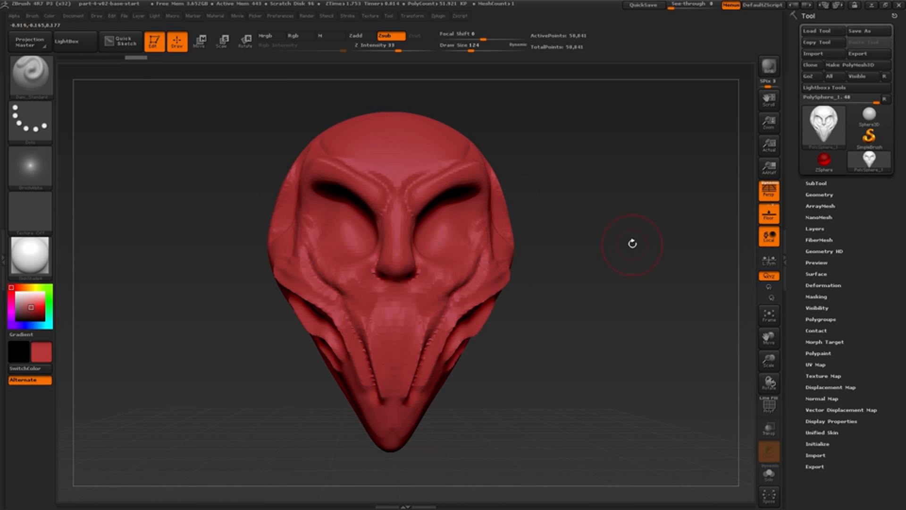
# Show the File menu's Save As (Ctrl/Cmd+S) and Open (Ctrl+O) project options
pyautogui.click(123, 16)
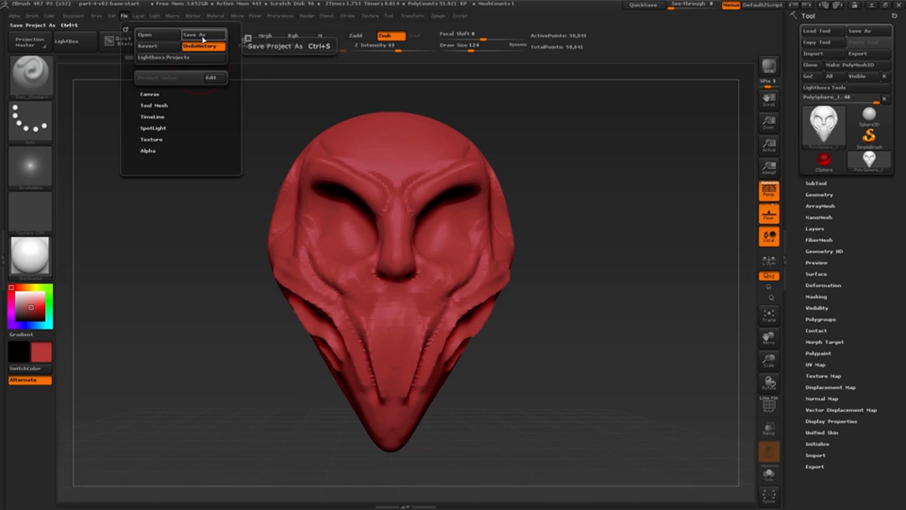
pyautogui.press('ctrl+s')
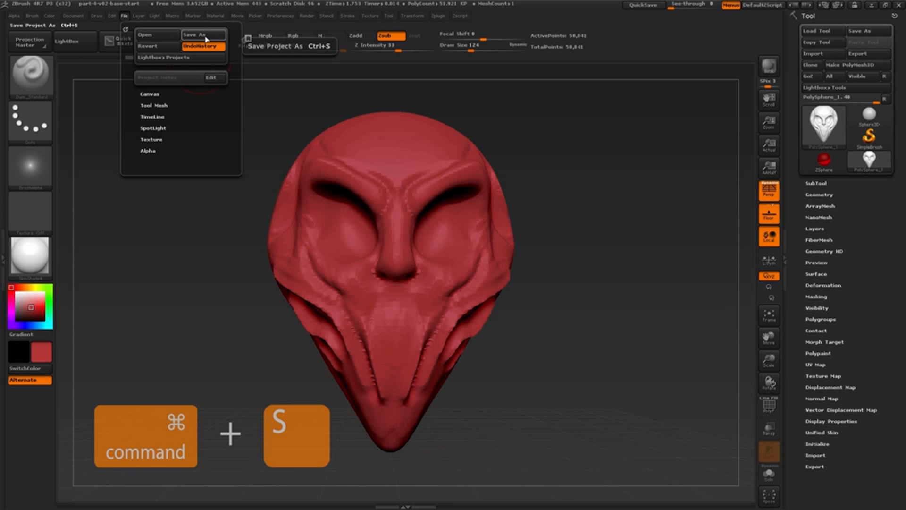
pyautogui.moveTo(206, 41)
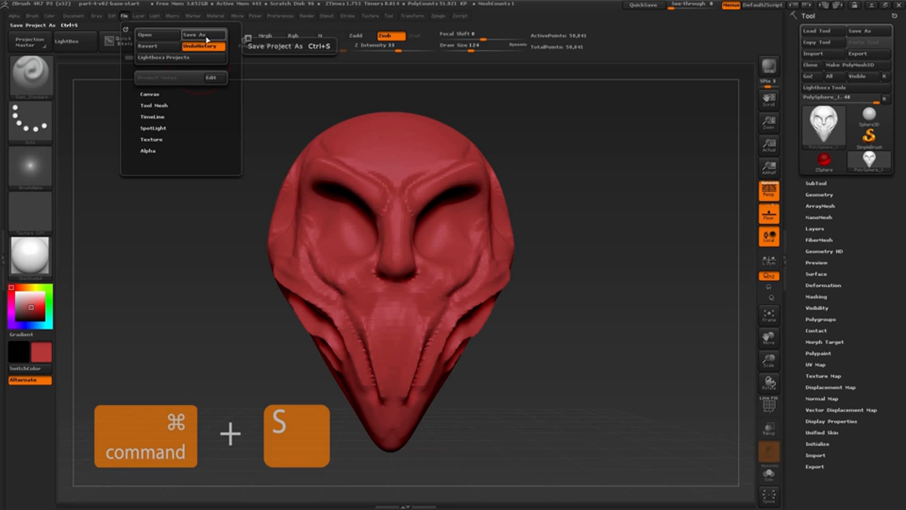
pyautogui.press('cmd+s')
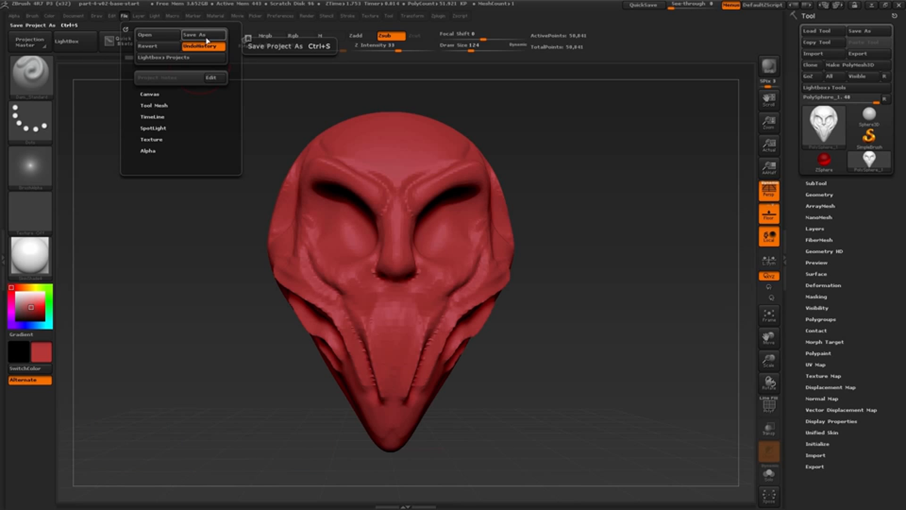
pyautogui.moveTo(145, 34)
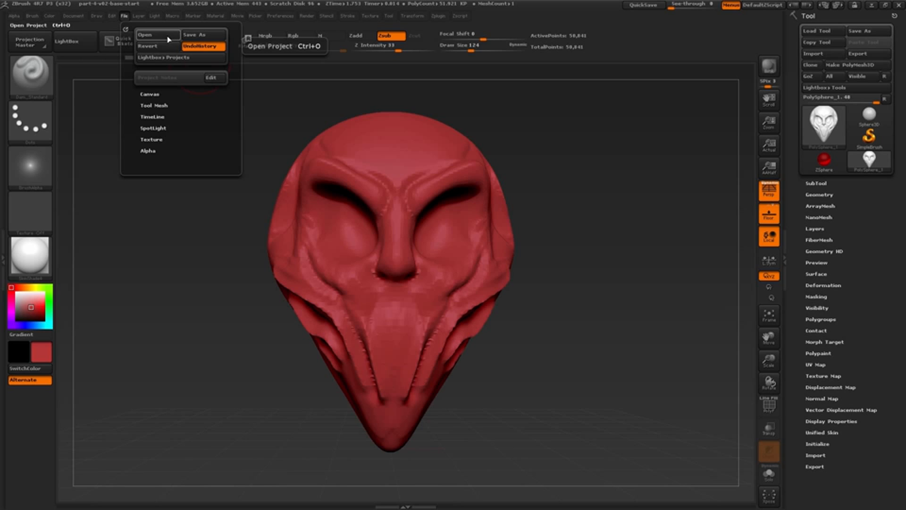
pyautogui.press('ctrl+o')
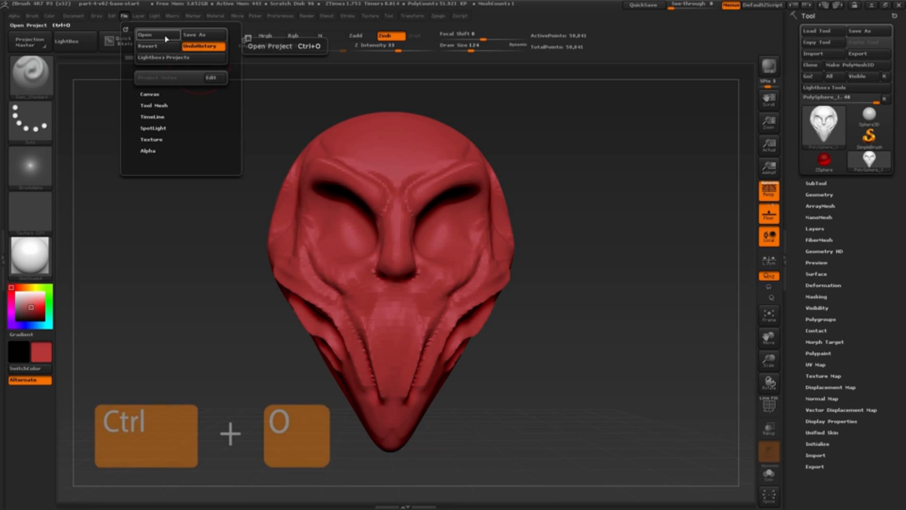